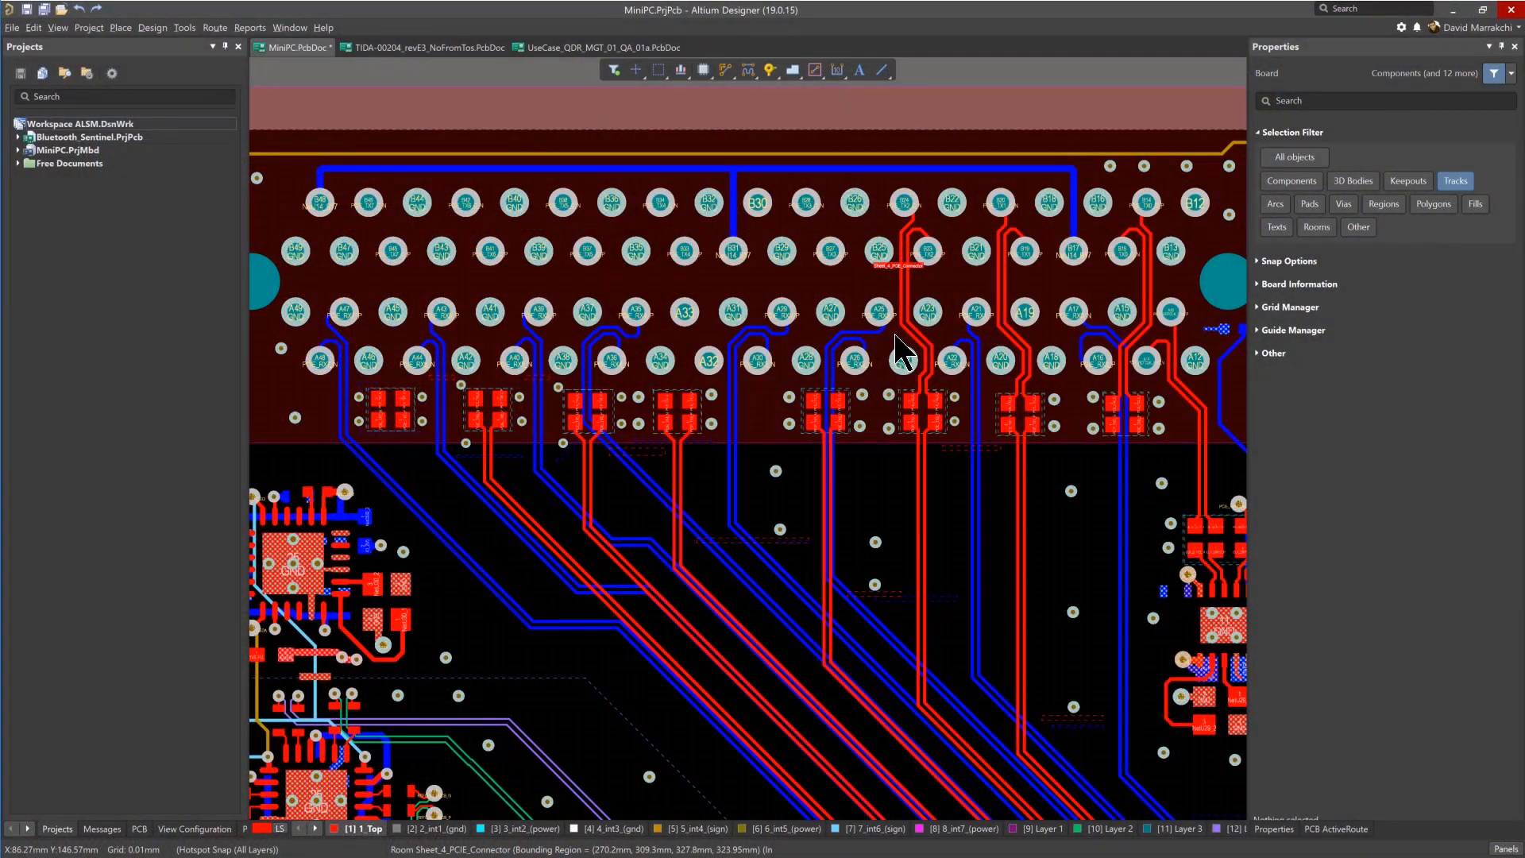
Switch to single layer mode so only 1_Top shows in colour, others grey.
{"action": "key", "text": "Shift+S"}
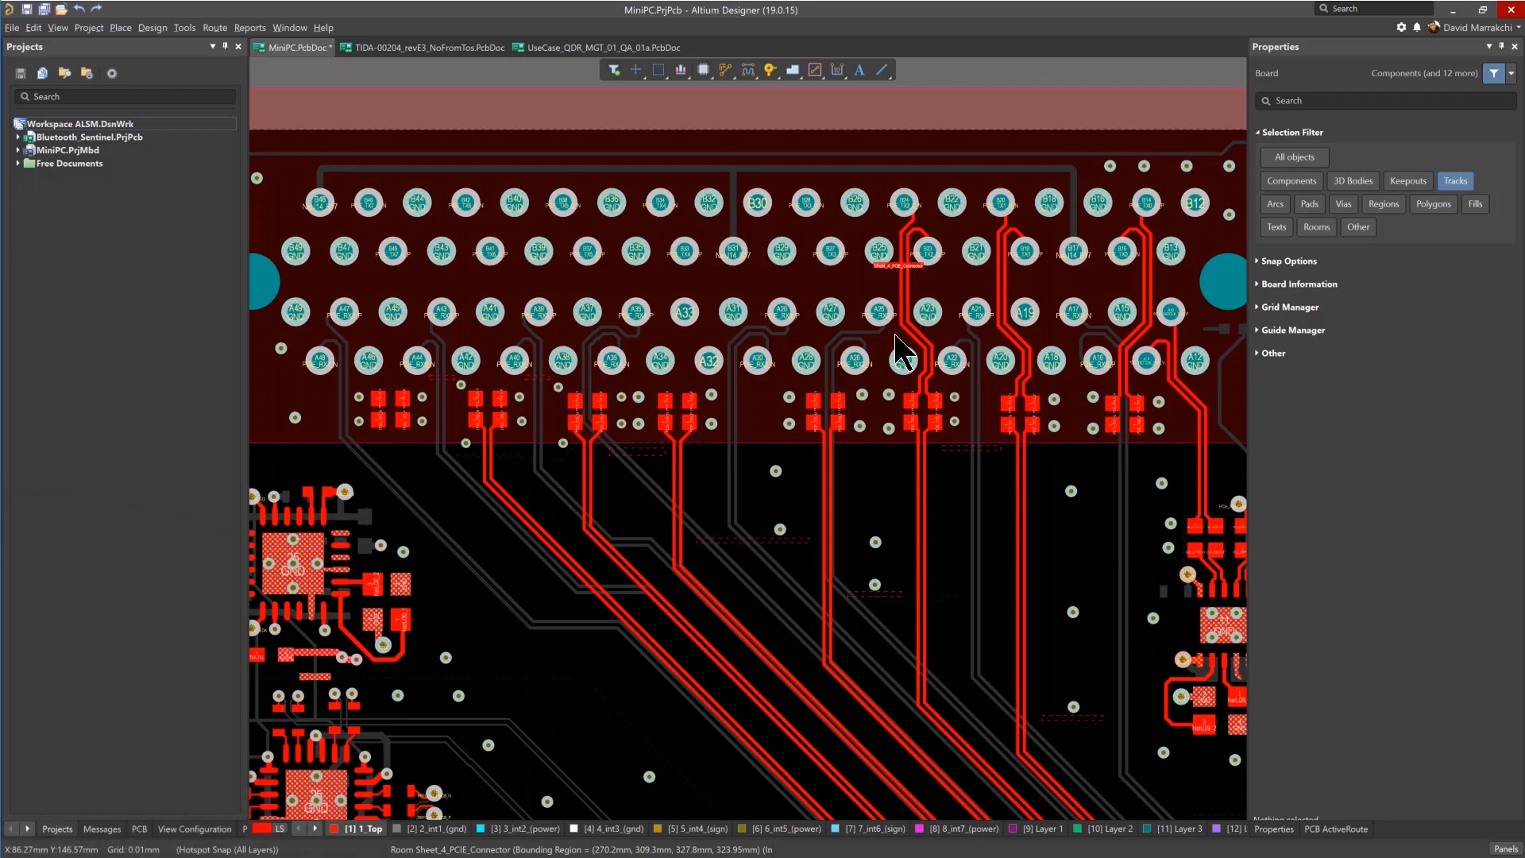
Switch the Active Bar routing mode to Interactive Differential Pair Routing.
{"action": "left_click", "coordinate": [725, 70]}
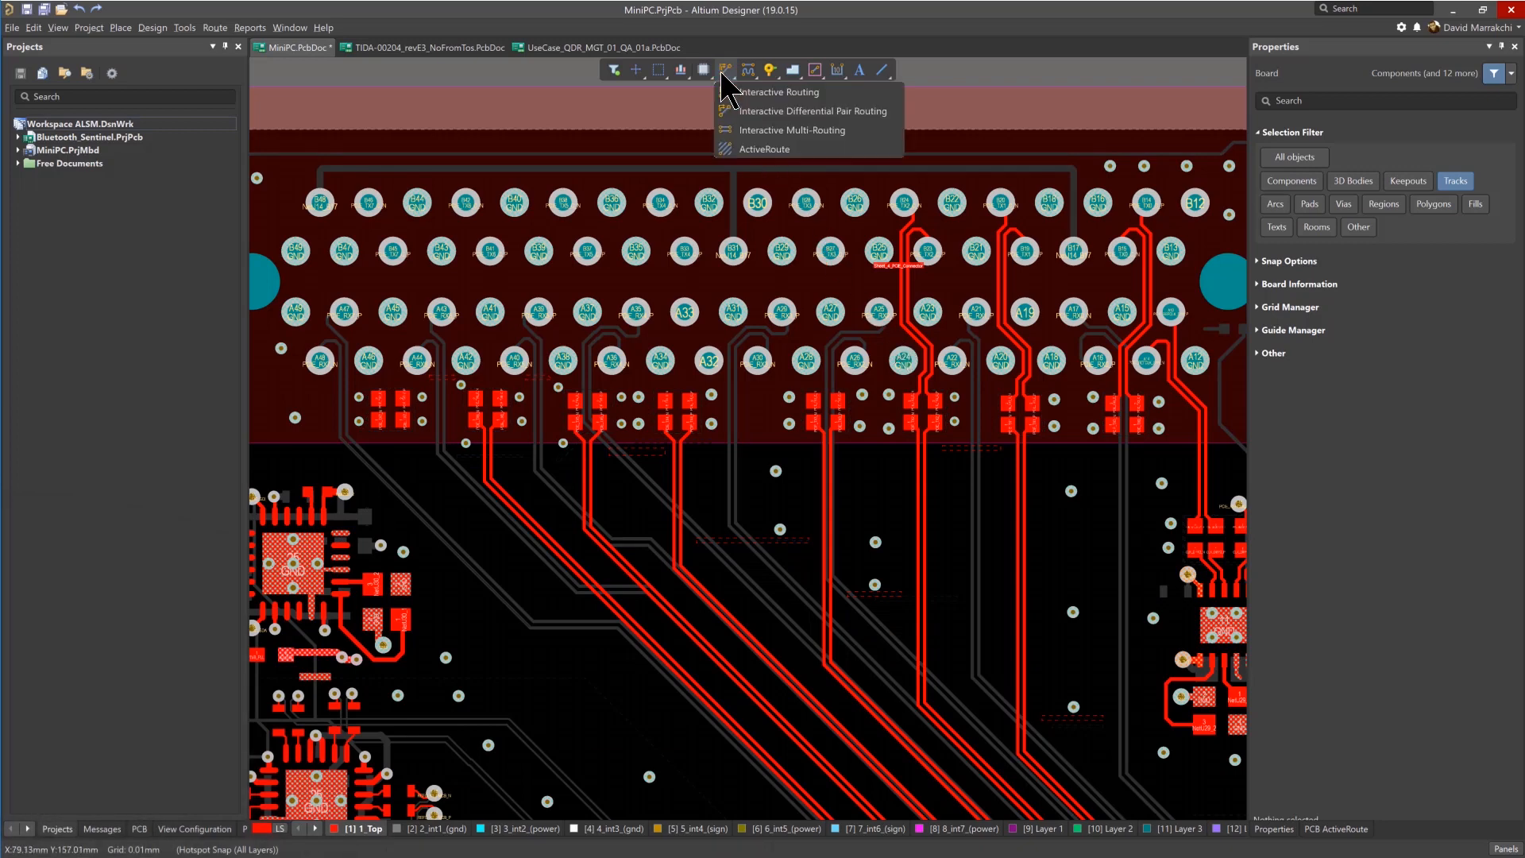
{"action": "left_click", "coordinate": [813, 111]}
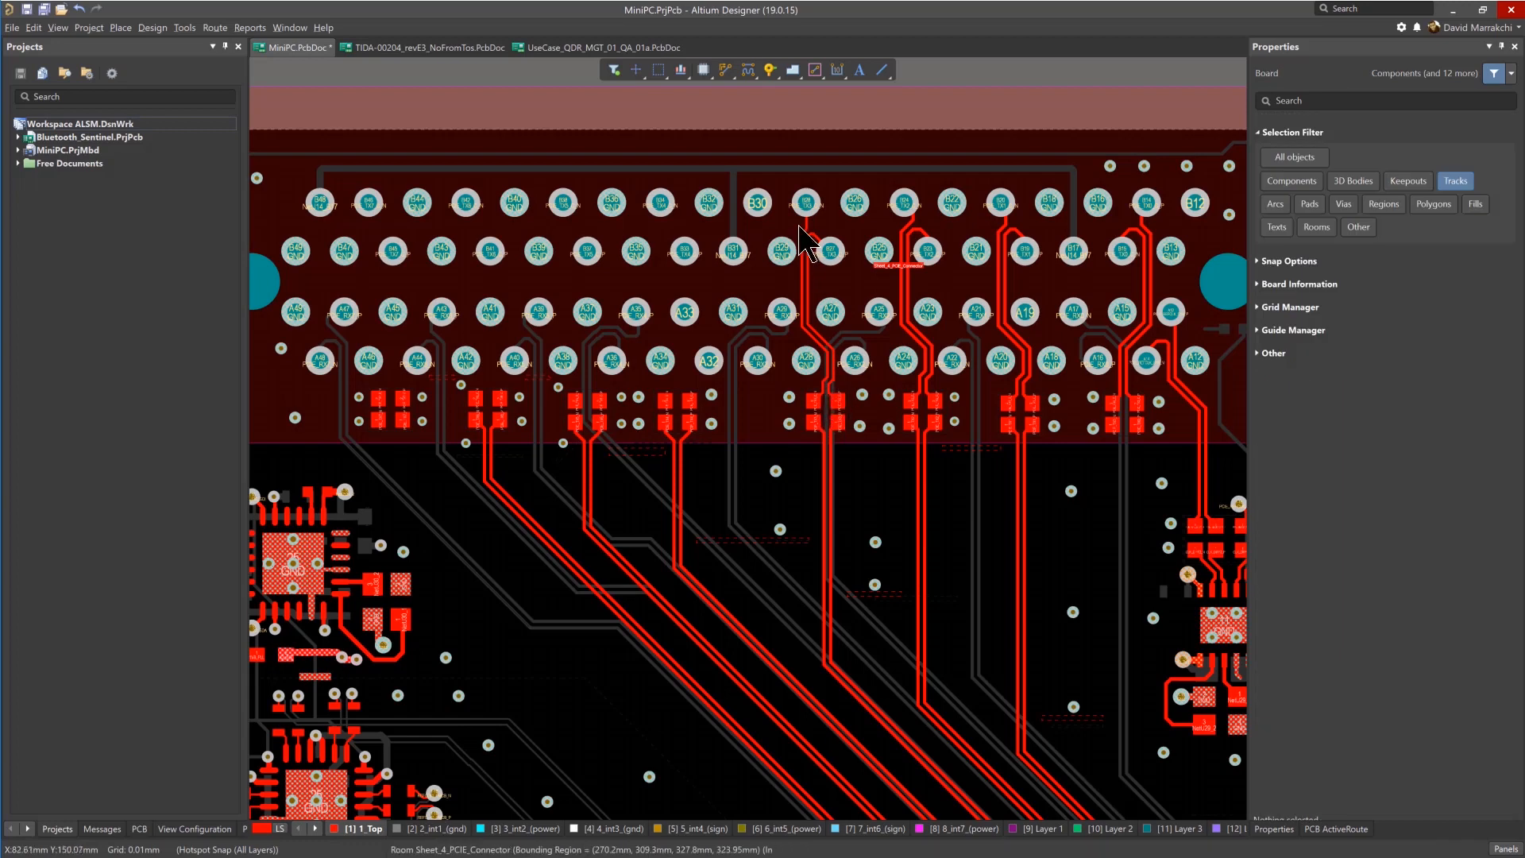
{"action": "mouse_move", "coordinate": [817, 262]}
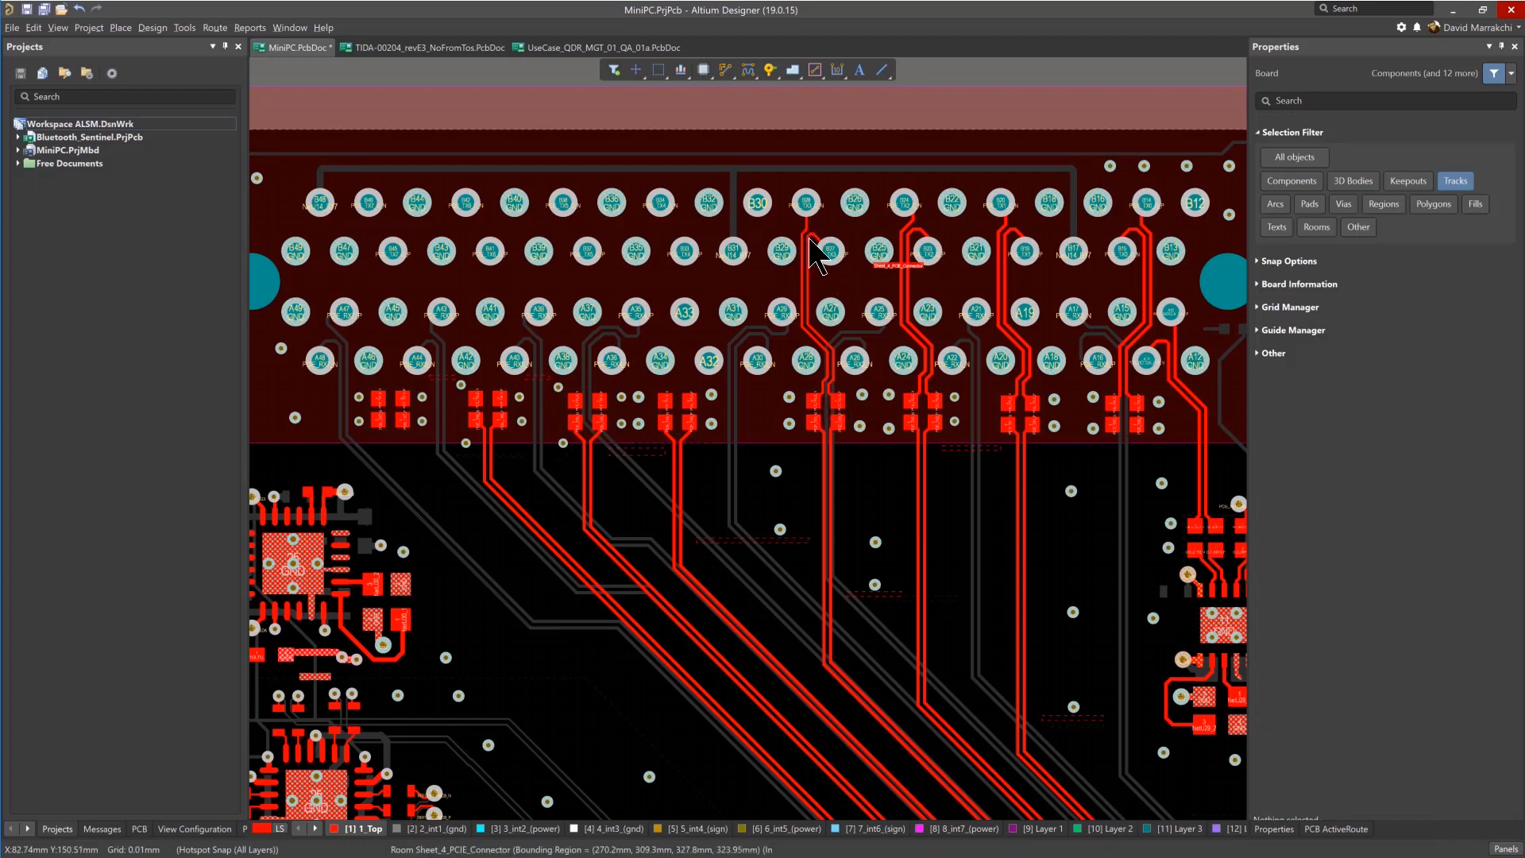
{"action": "mouse_move", "coordinate": [790, 284]}
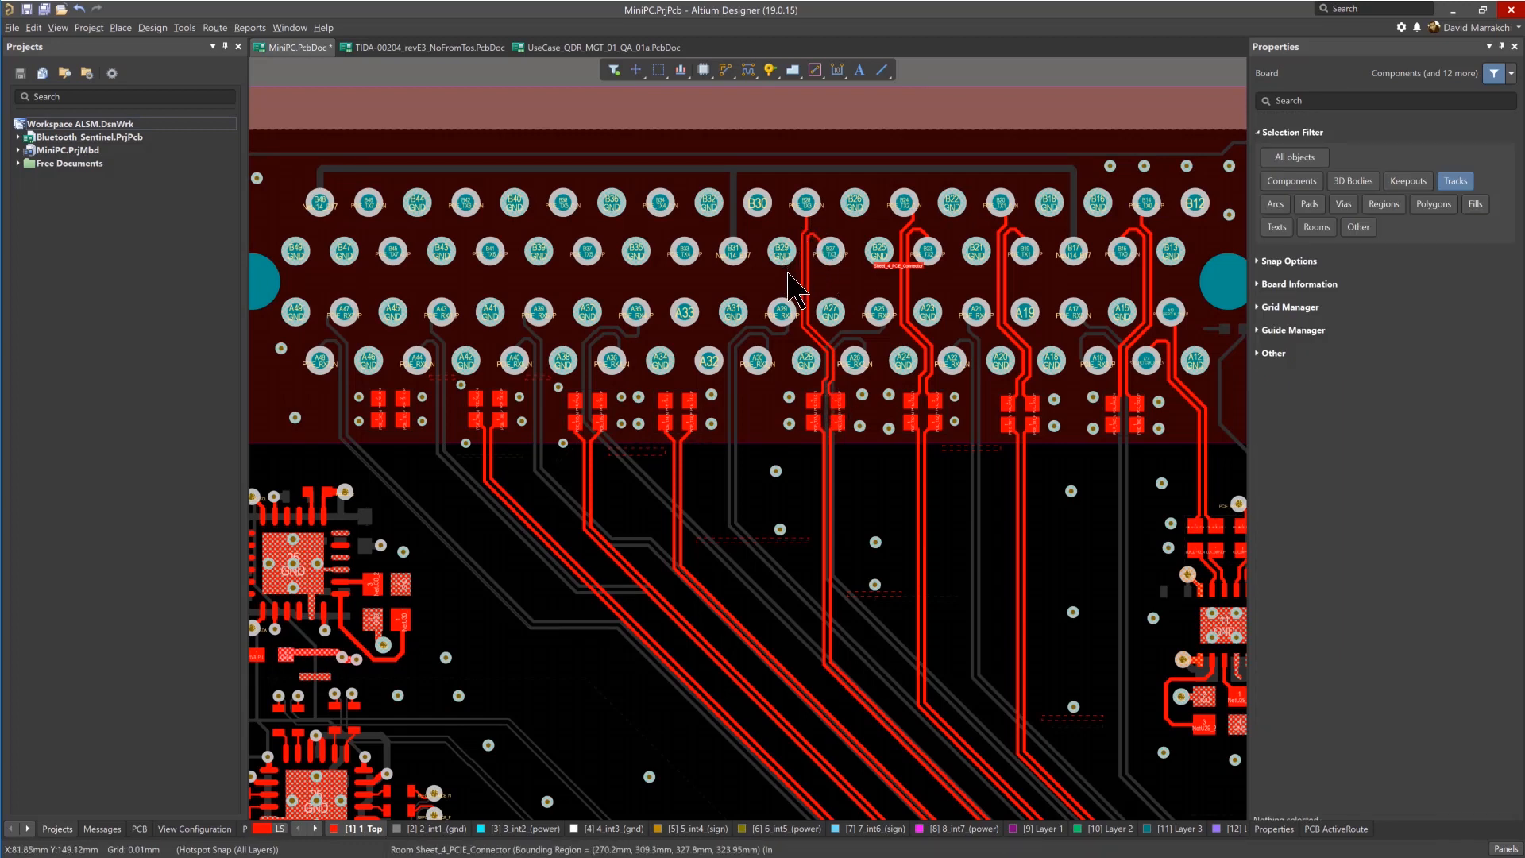
{"action": "mouse_move", "coordinate": [556, 424]}
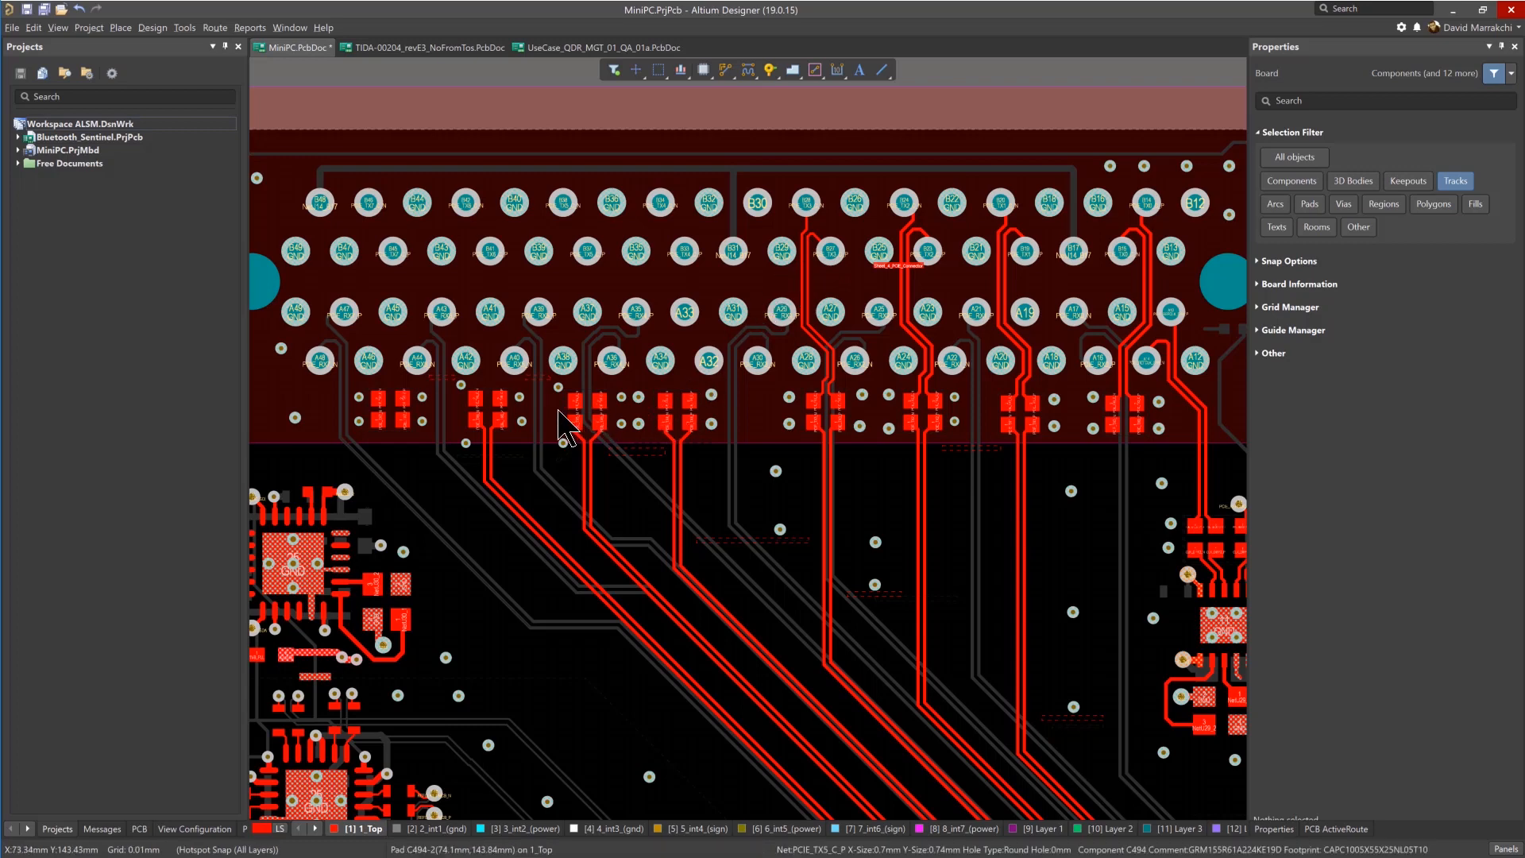
{"action": "mouse_move", "coordinate": [567, 418]}
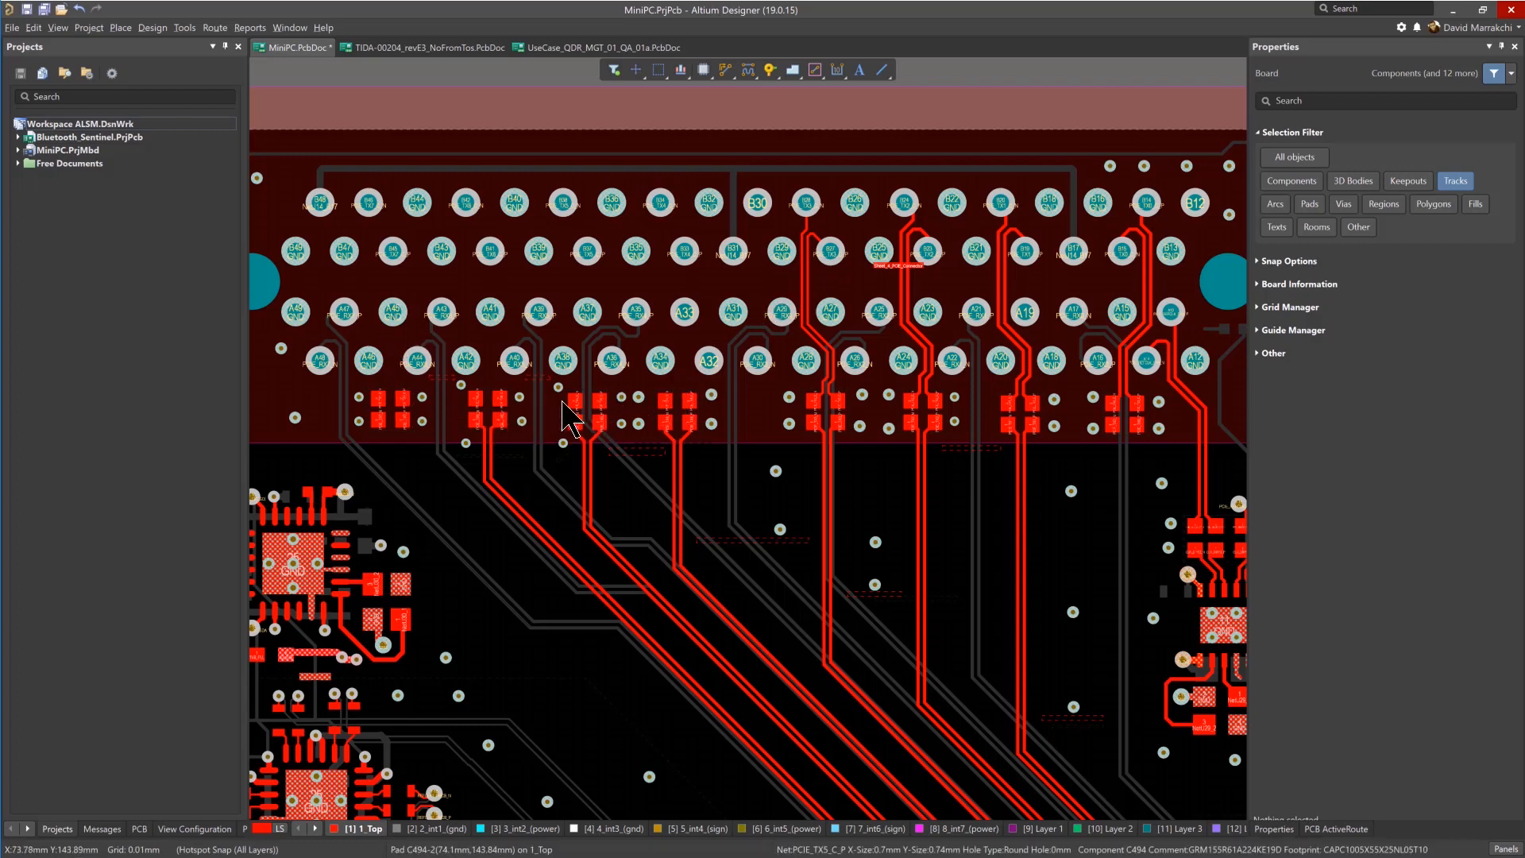
{"action": "mouse_move", "coordinate": [830, 293]}
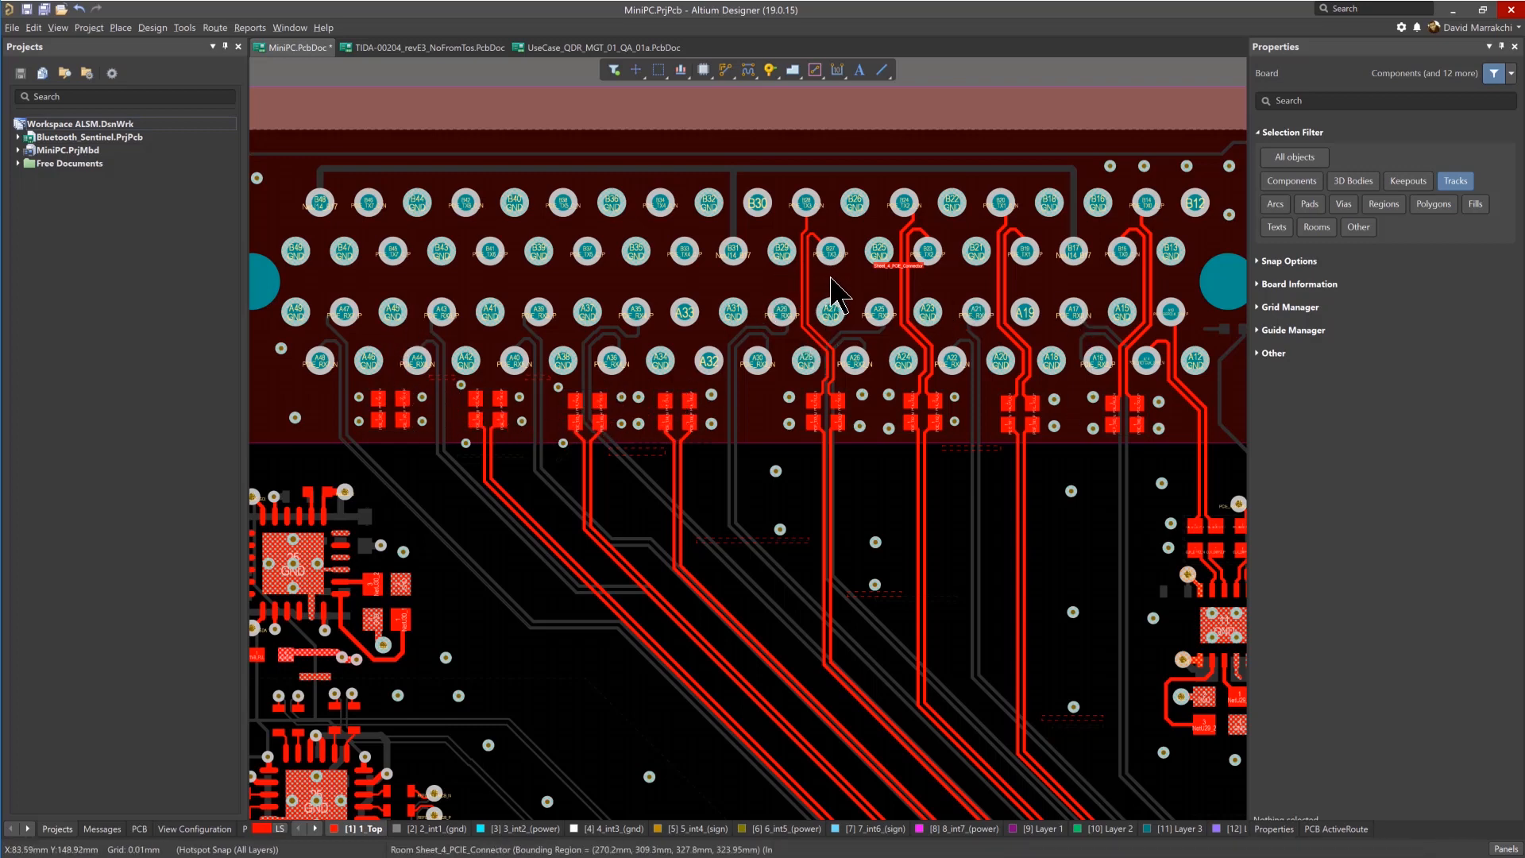
{"action": "mouse_move", "coordinate": [925, 300]}
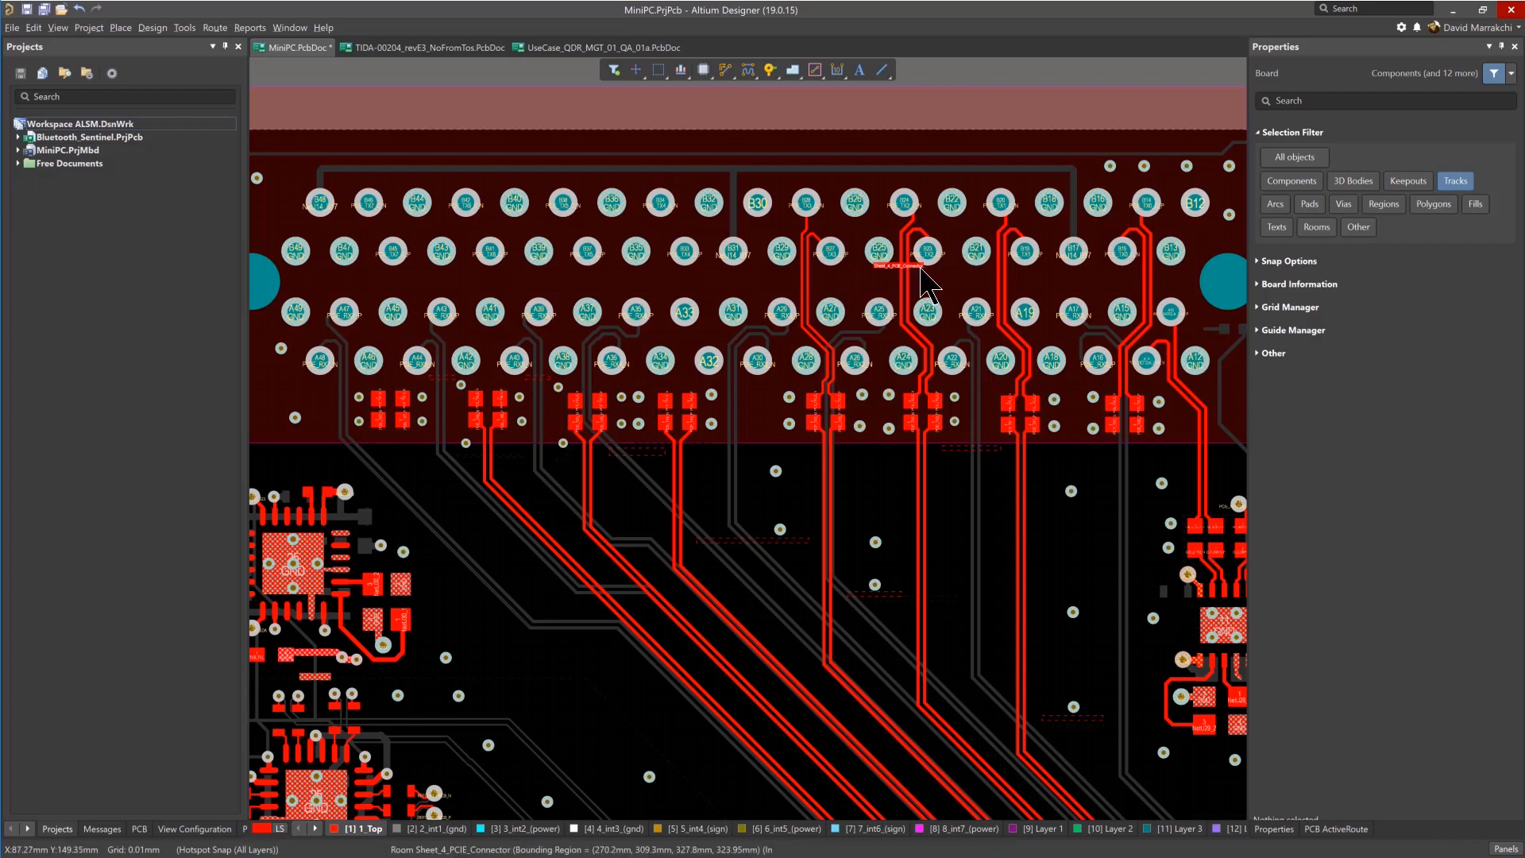
{"action": "mouse_move", "coordinate": [892, 304]}
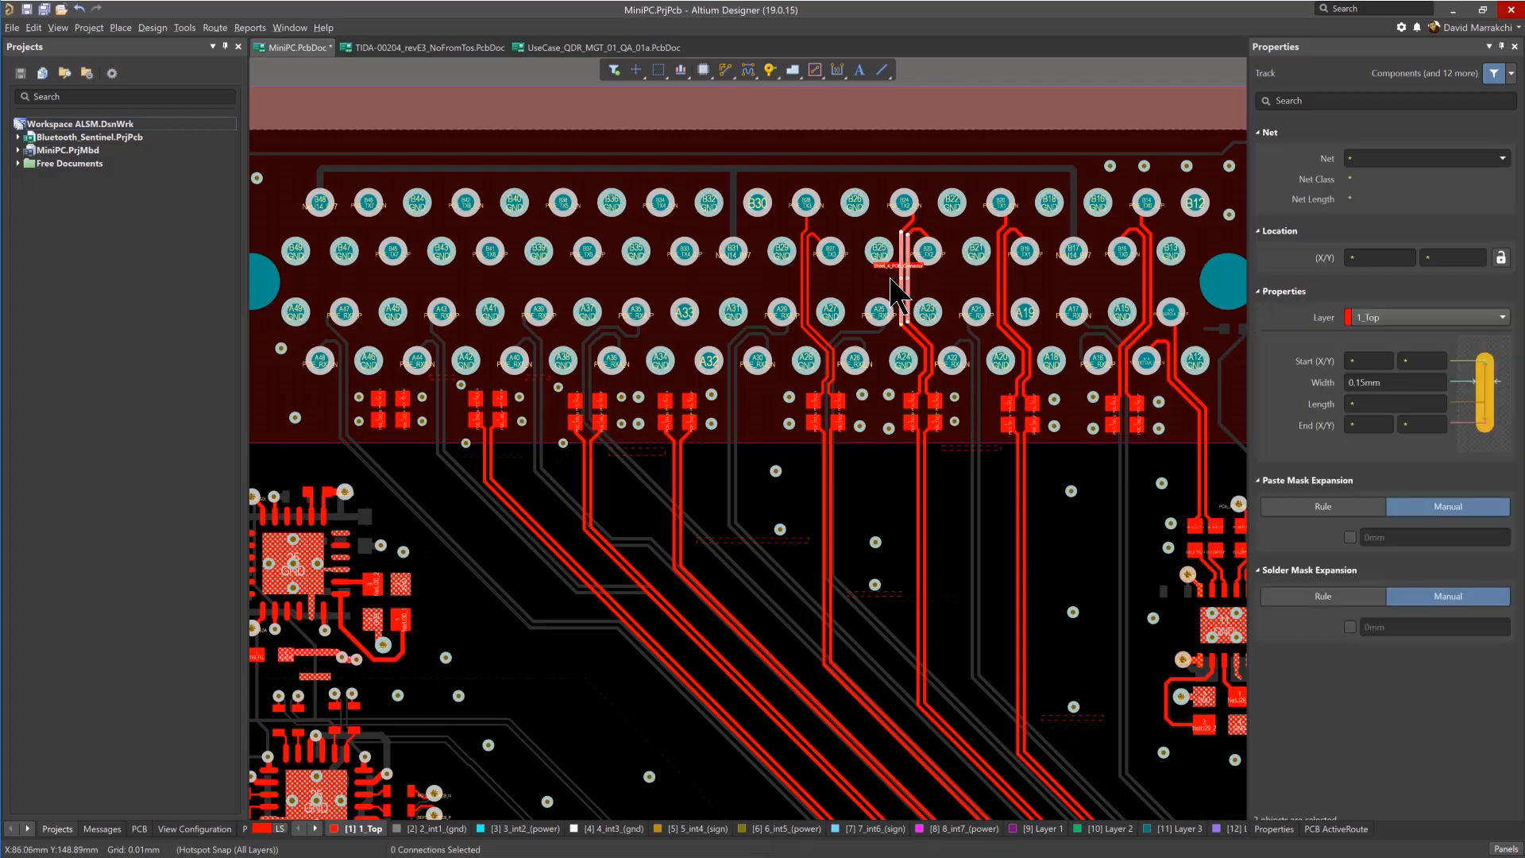
Extend the selection to all 33 connected routed differential pair tracks.
{"action": "key", "text": "Tab"}
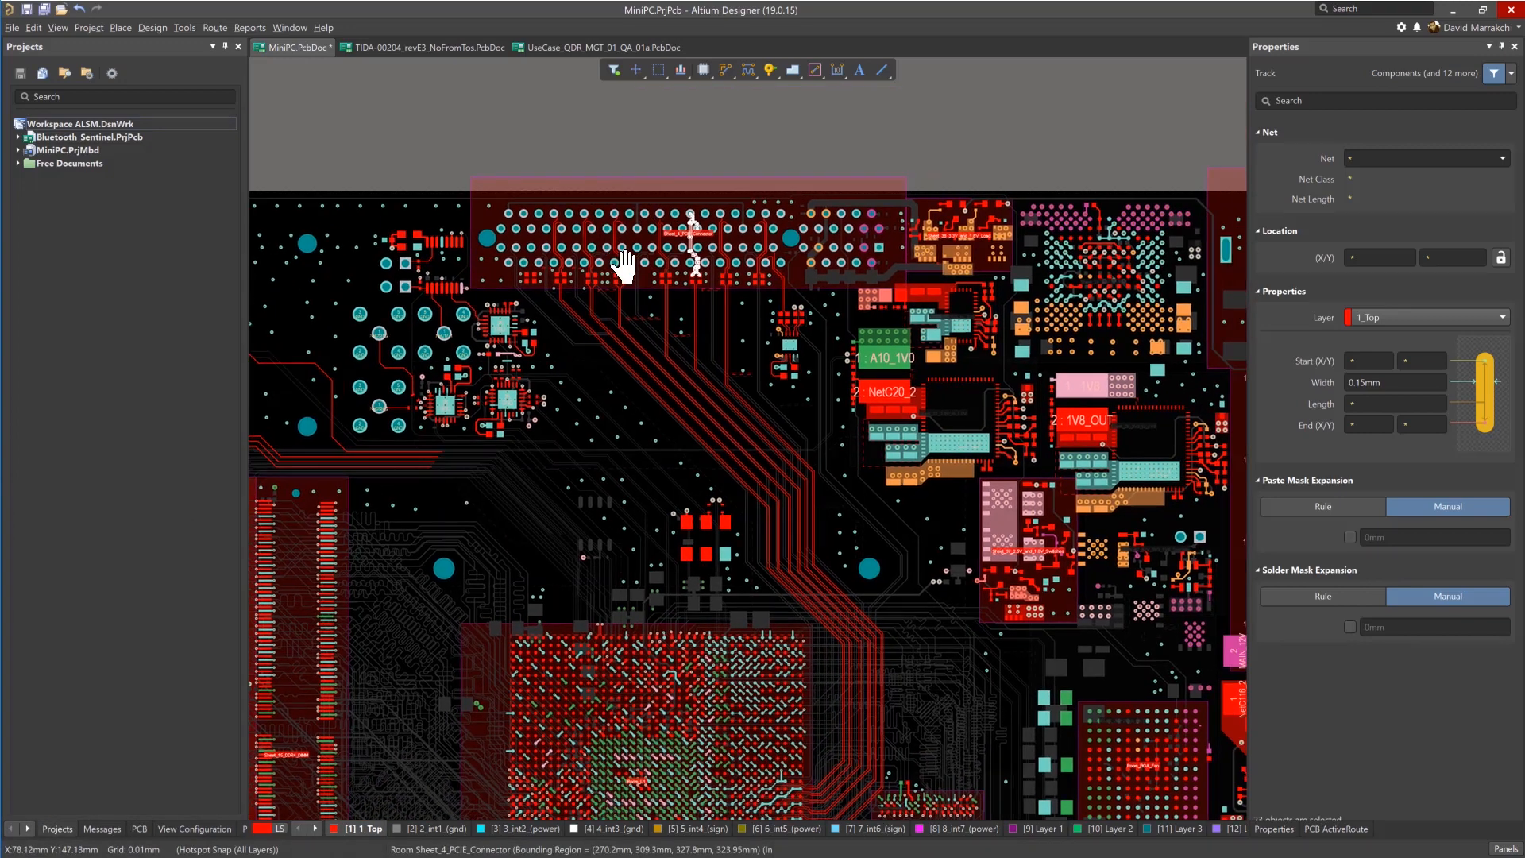
Start differential pair length tuning on PCIE_TX1 with a manual 120 mm target length.
{"action": "left_click", "coordinate": [751, 69]}
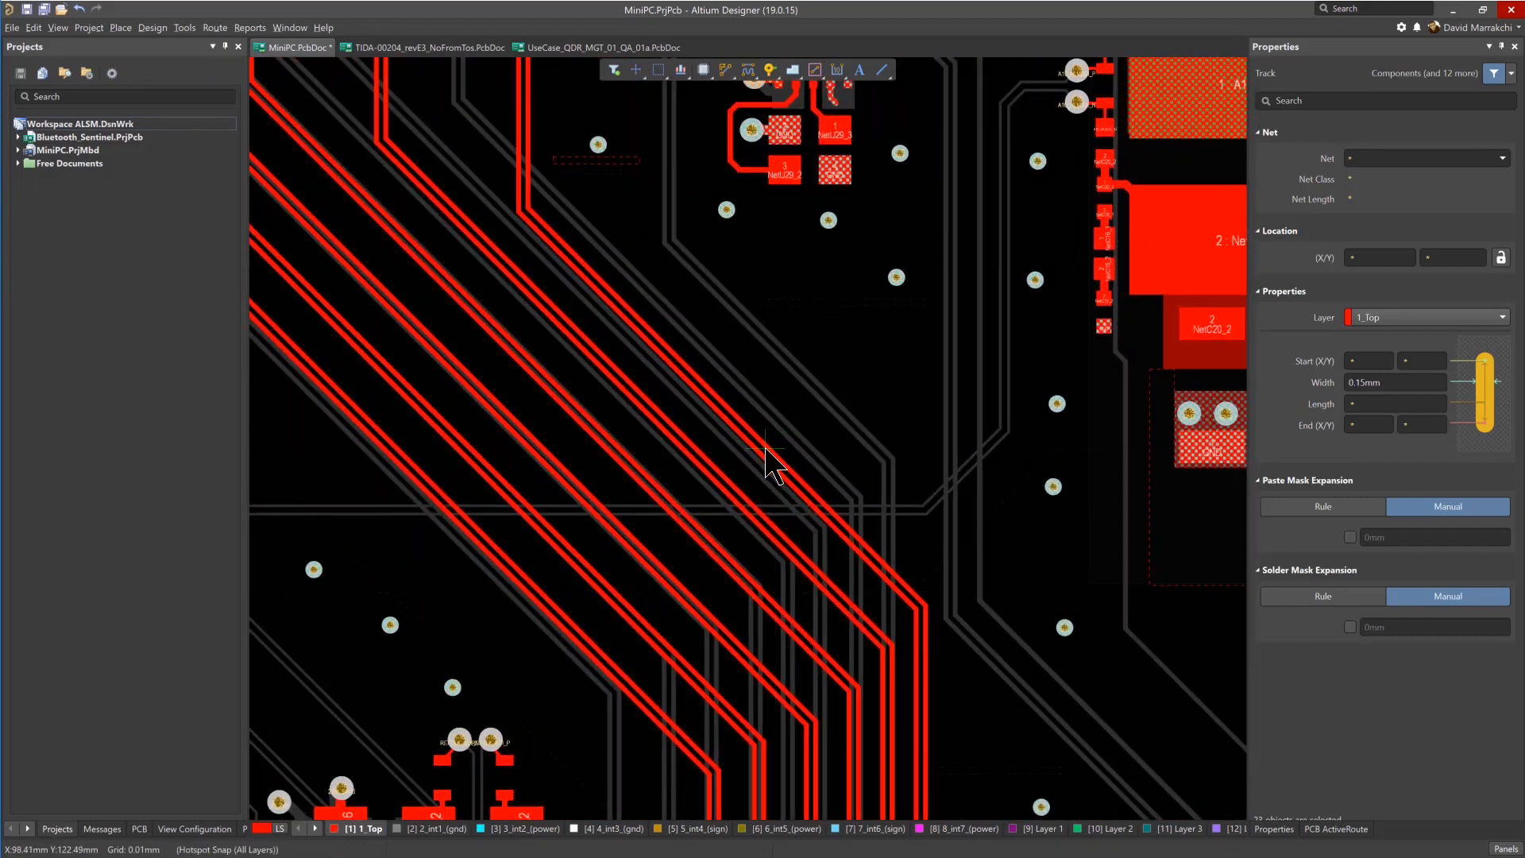
{"action": "mouse_move", "coordinate": [805, 513]}
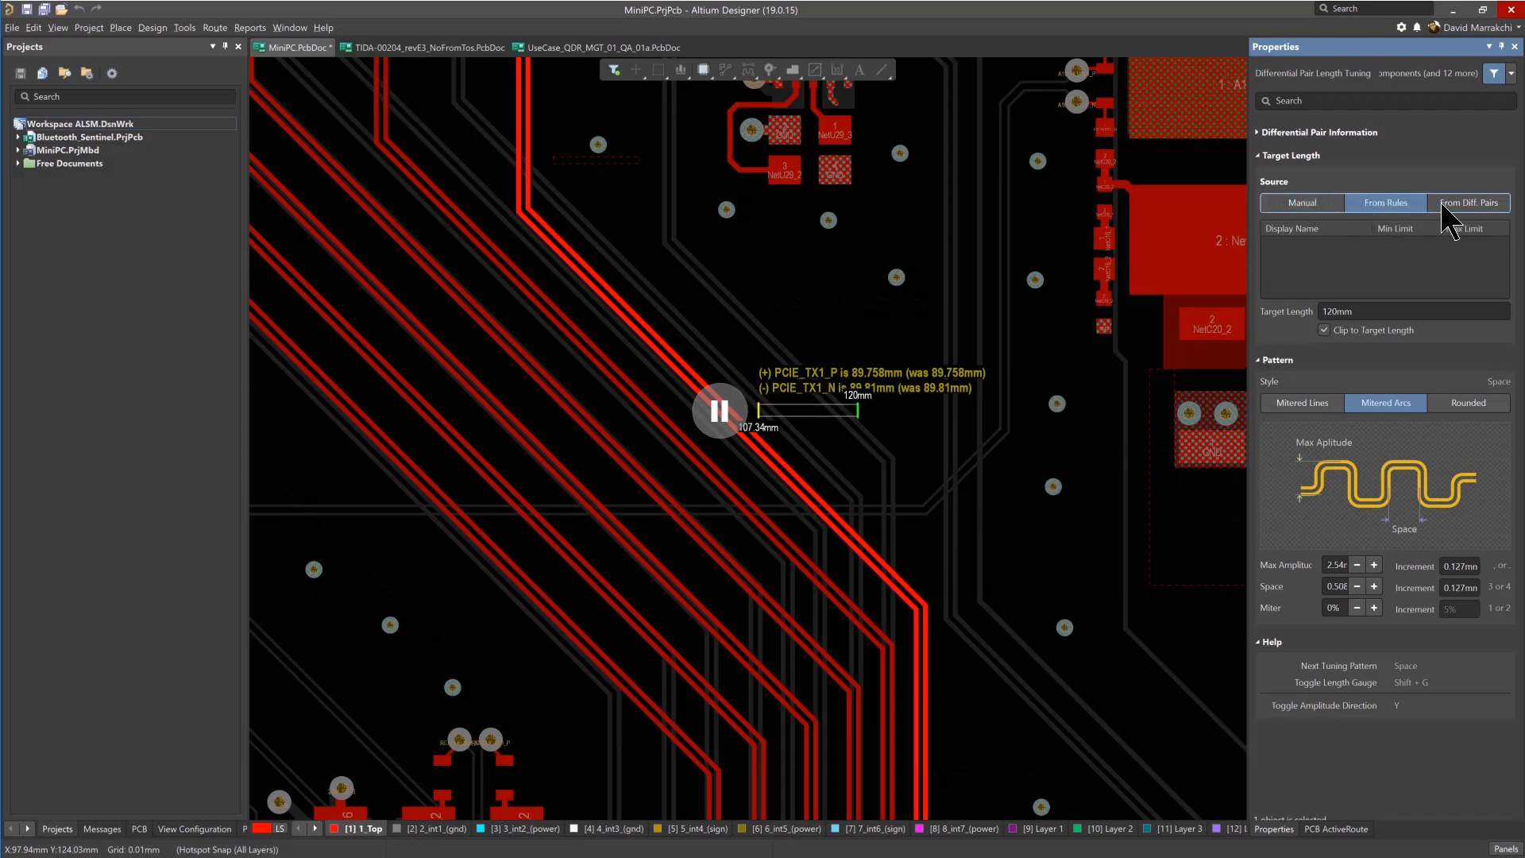
{"action": "left_click", "coordinate": [1301, 203]}
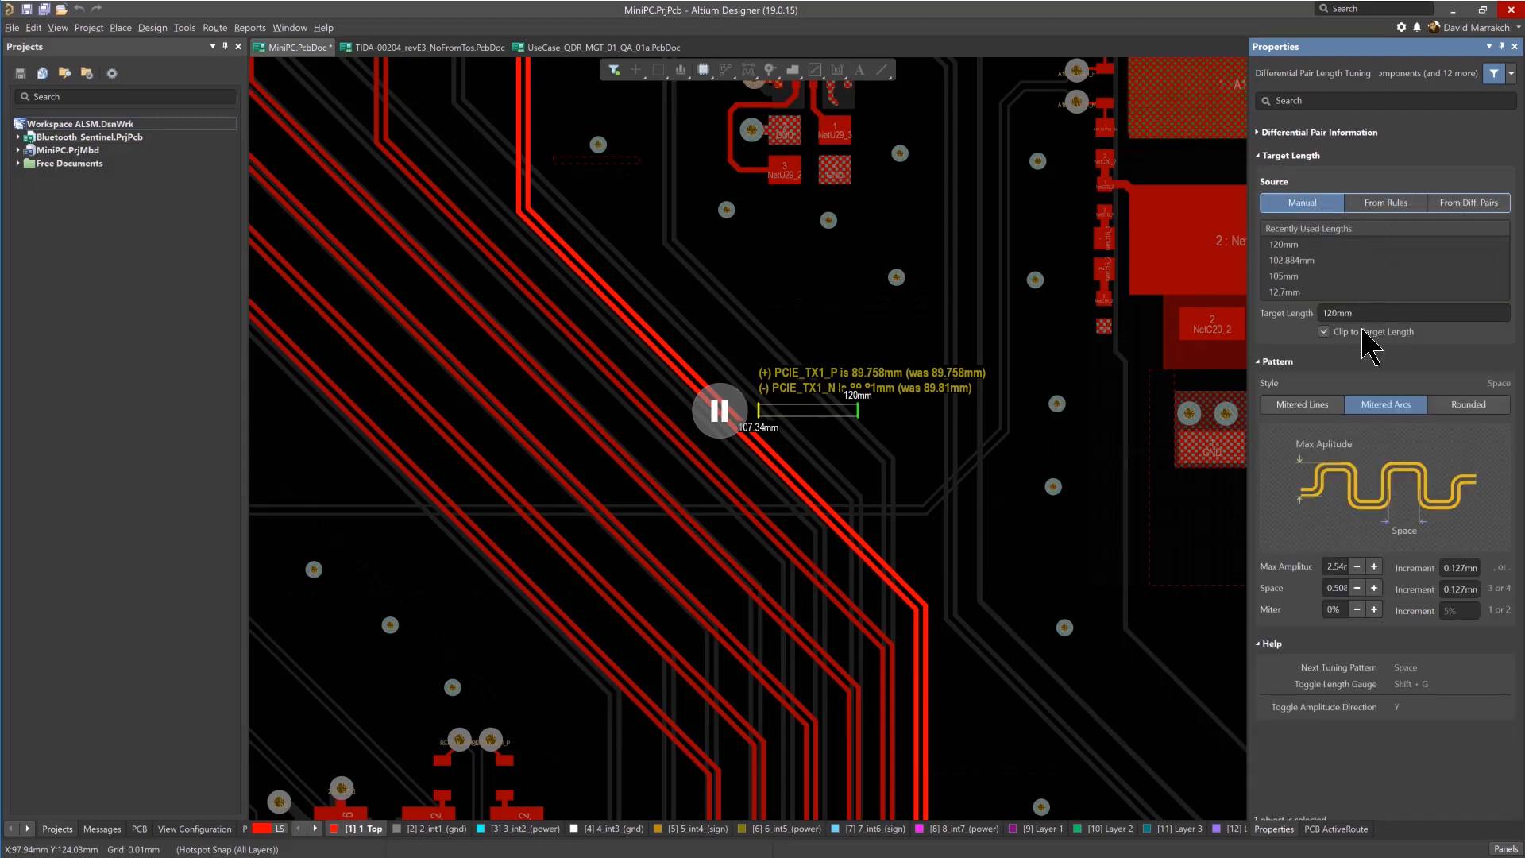
{"action": "mouse_move", "coordinate": [1363, 595]}
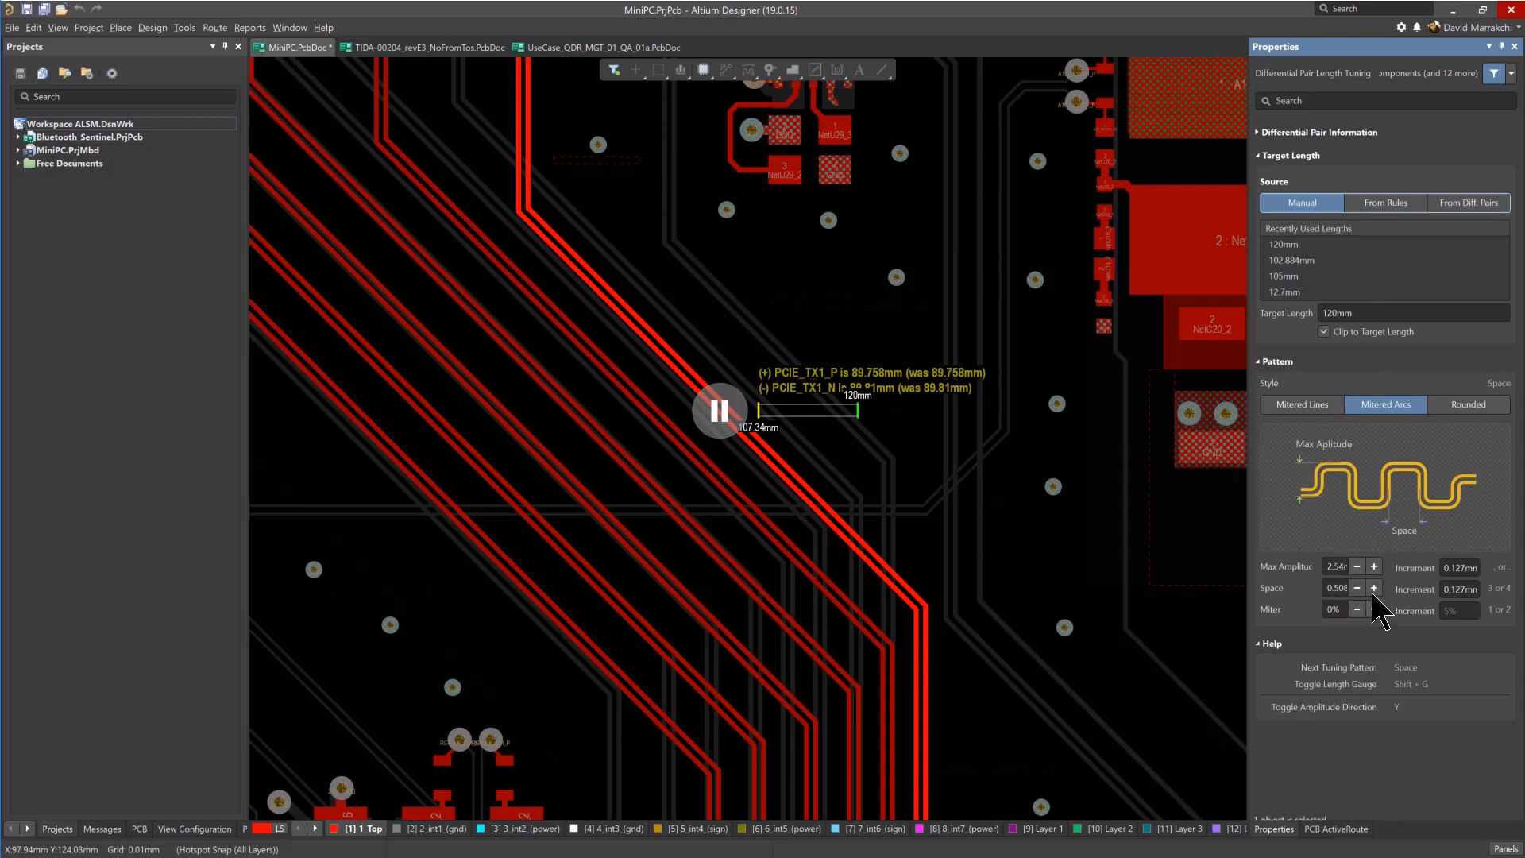
{"action": "mouse_move", "coordinate": [740, 433]}
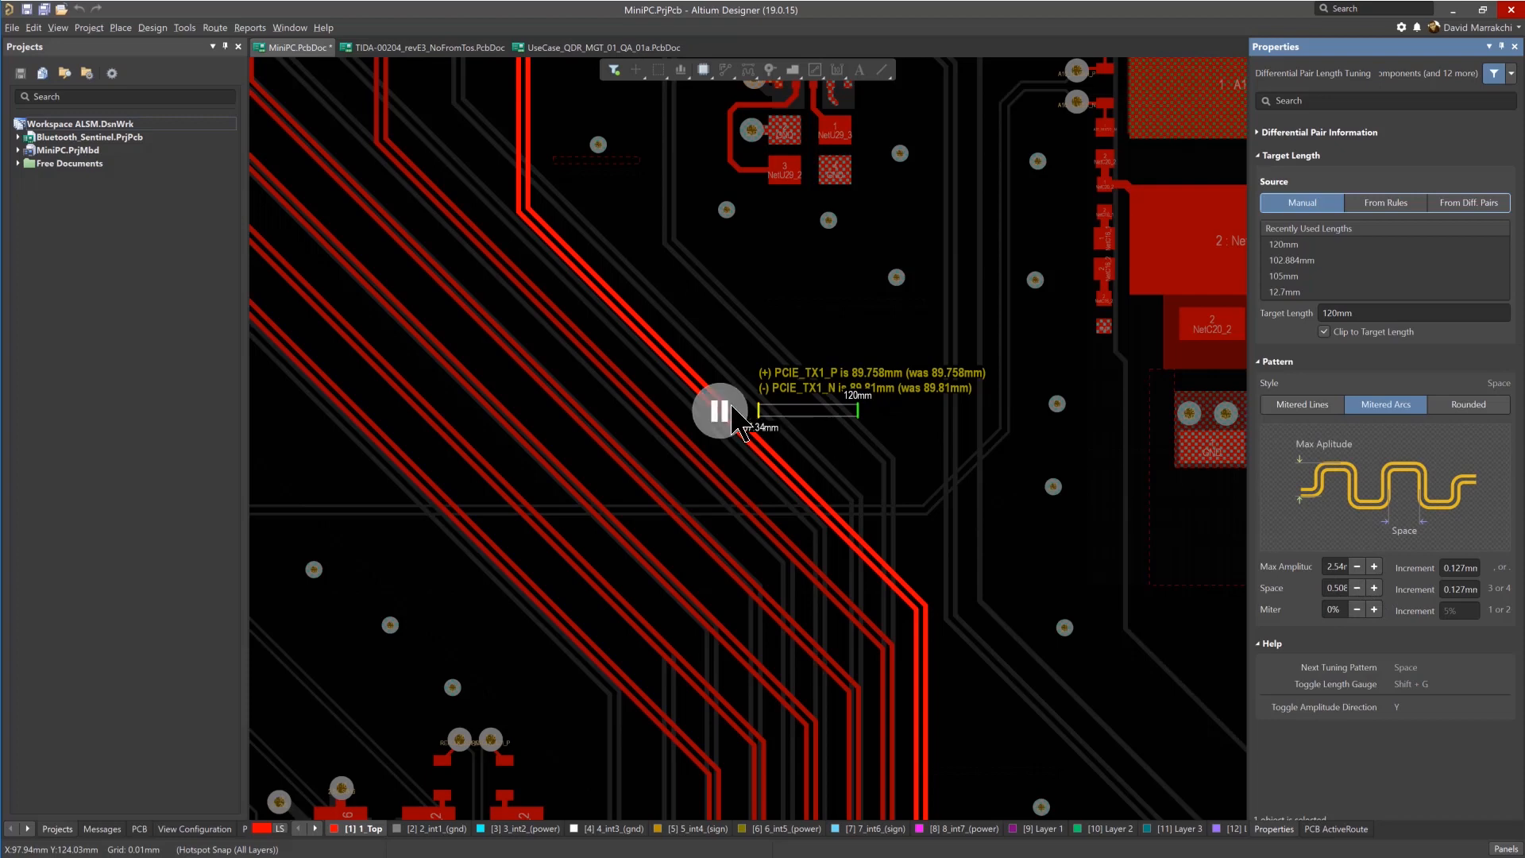
Bring up the mid-session length tuning options for the PCIE_TX1 pair.
{"action": "right_click", "coordinate": [747, 420]}
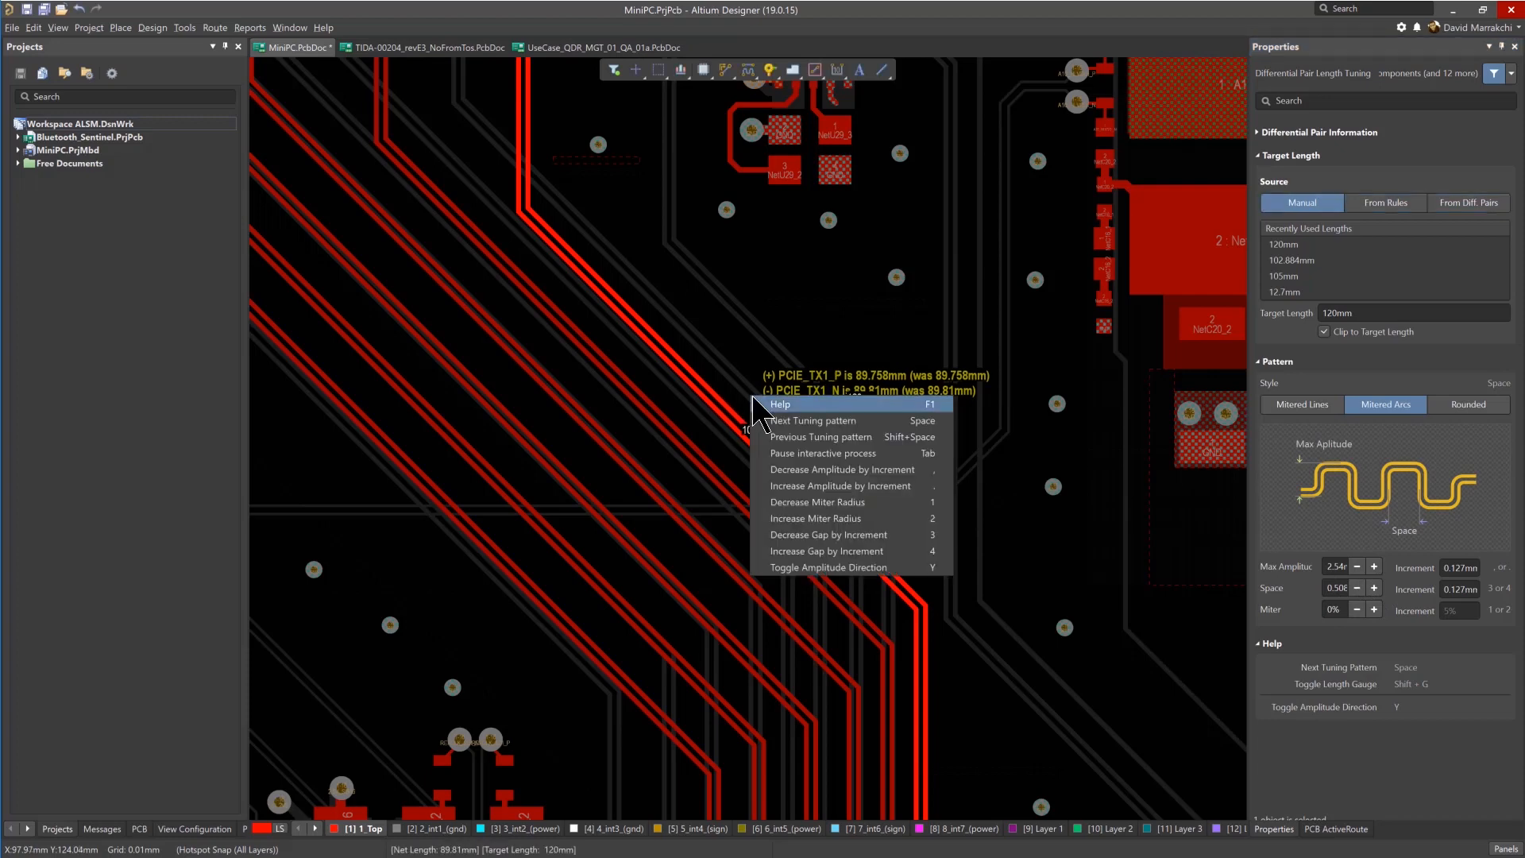
{"action": "mouse_move", "coordinate": [781, 408]}
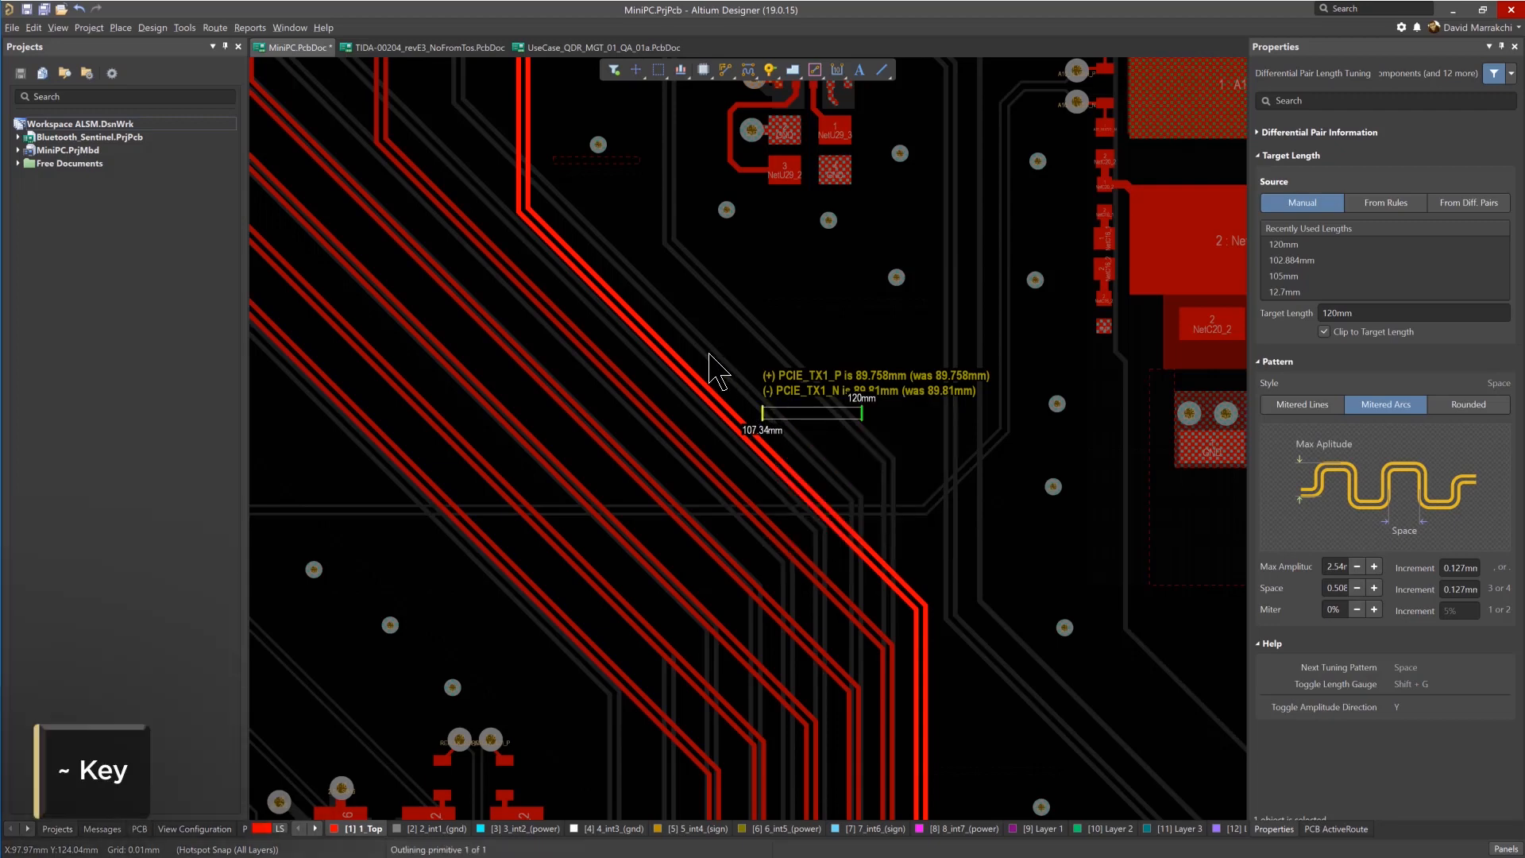
{"action": "mouse_move", "coordinate": [936, 593]}
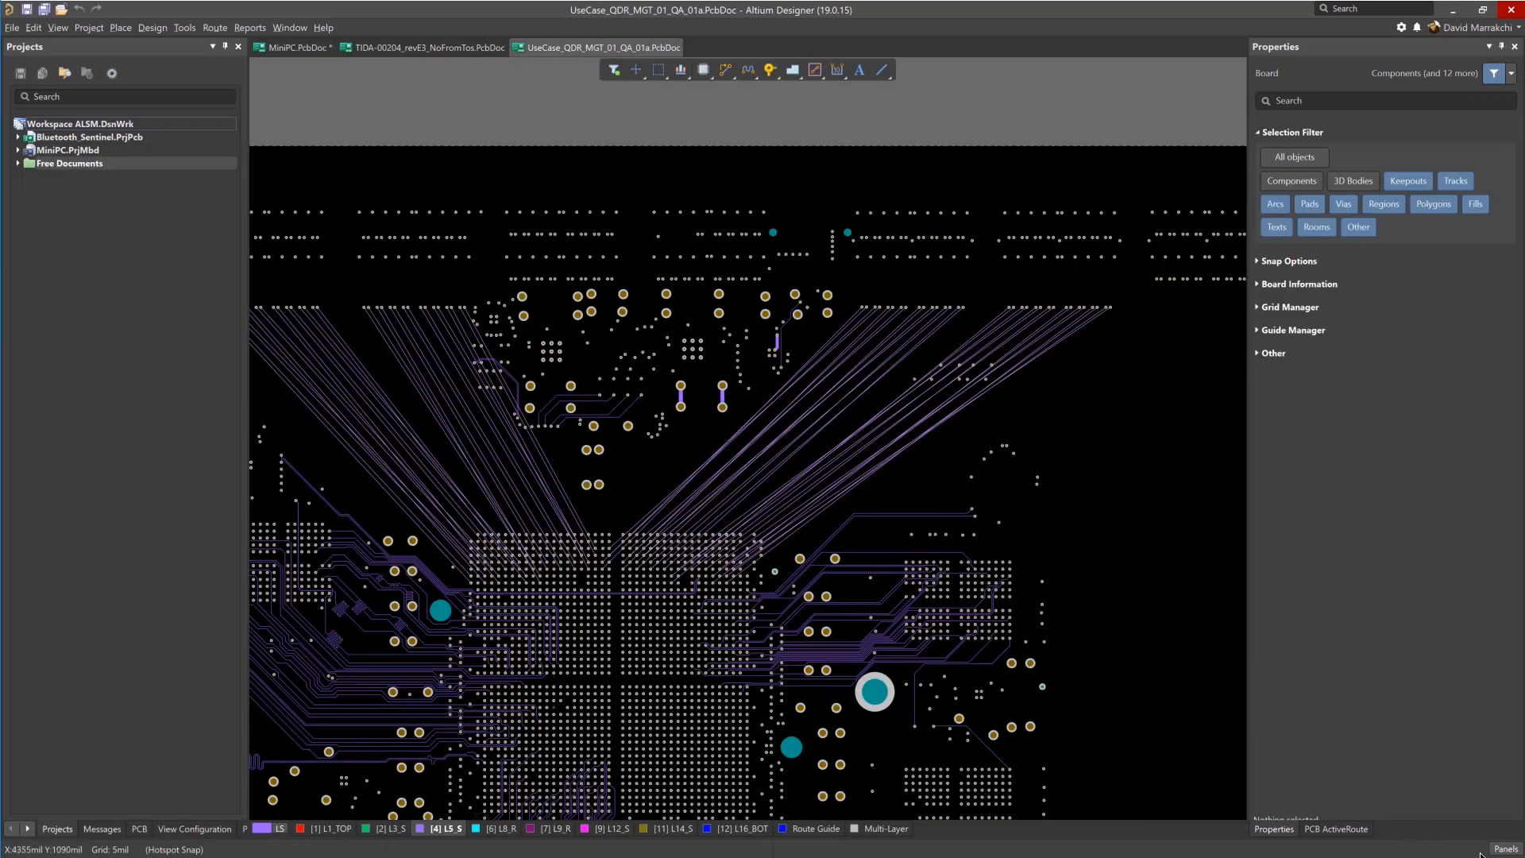
Show the PCB ActiveRoute panel for the 32 selected connections.
{"action": "left_click", "coordinate": [1501, 851]}
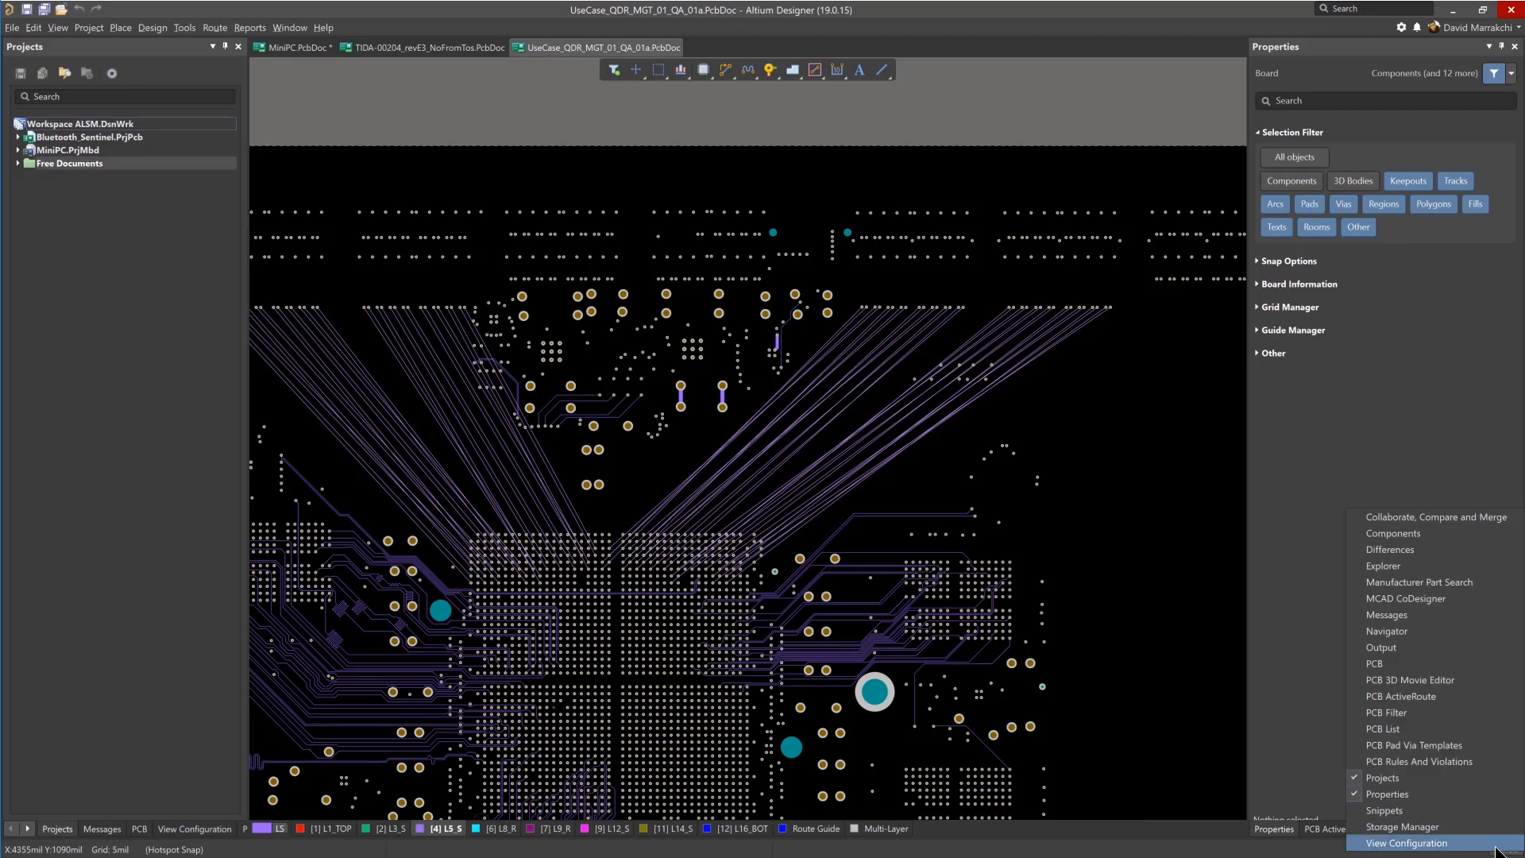
{"action": "left_click", "coordinate": [1400, 697]}
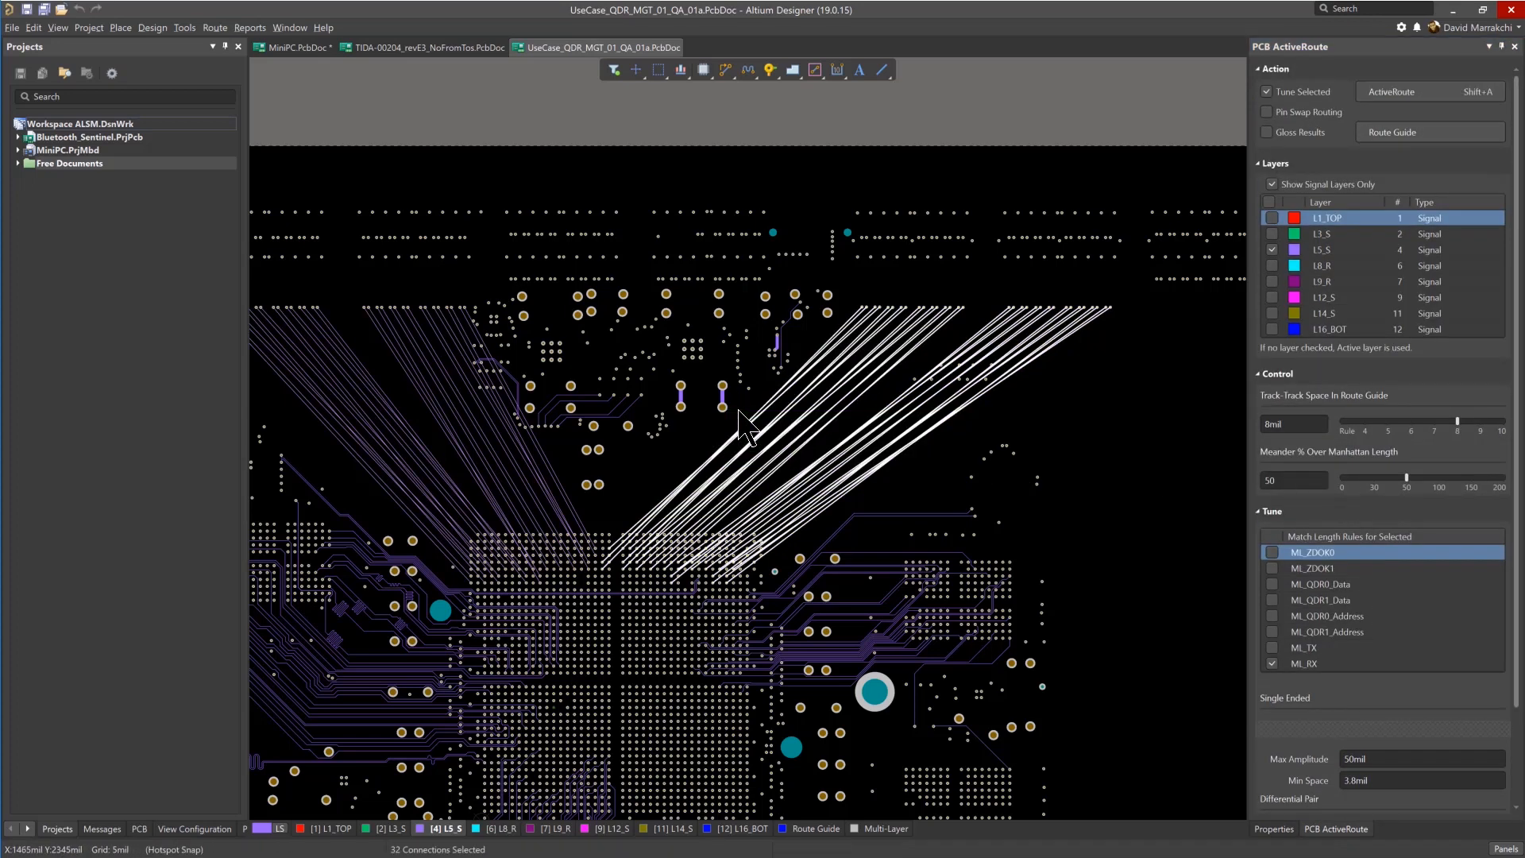
{"action": "mouse_move", "coordinate": [1302, 70]}
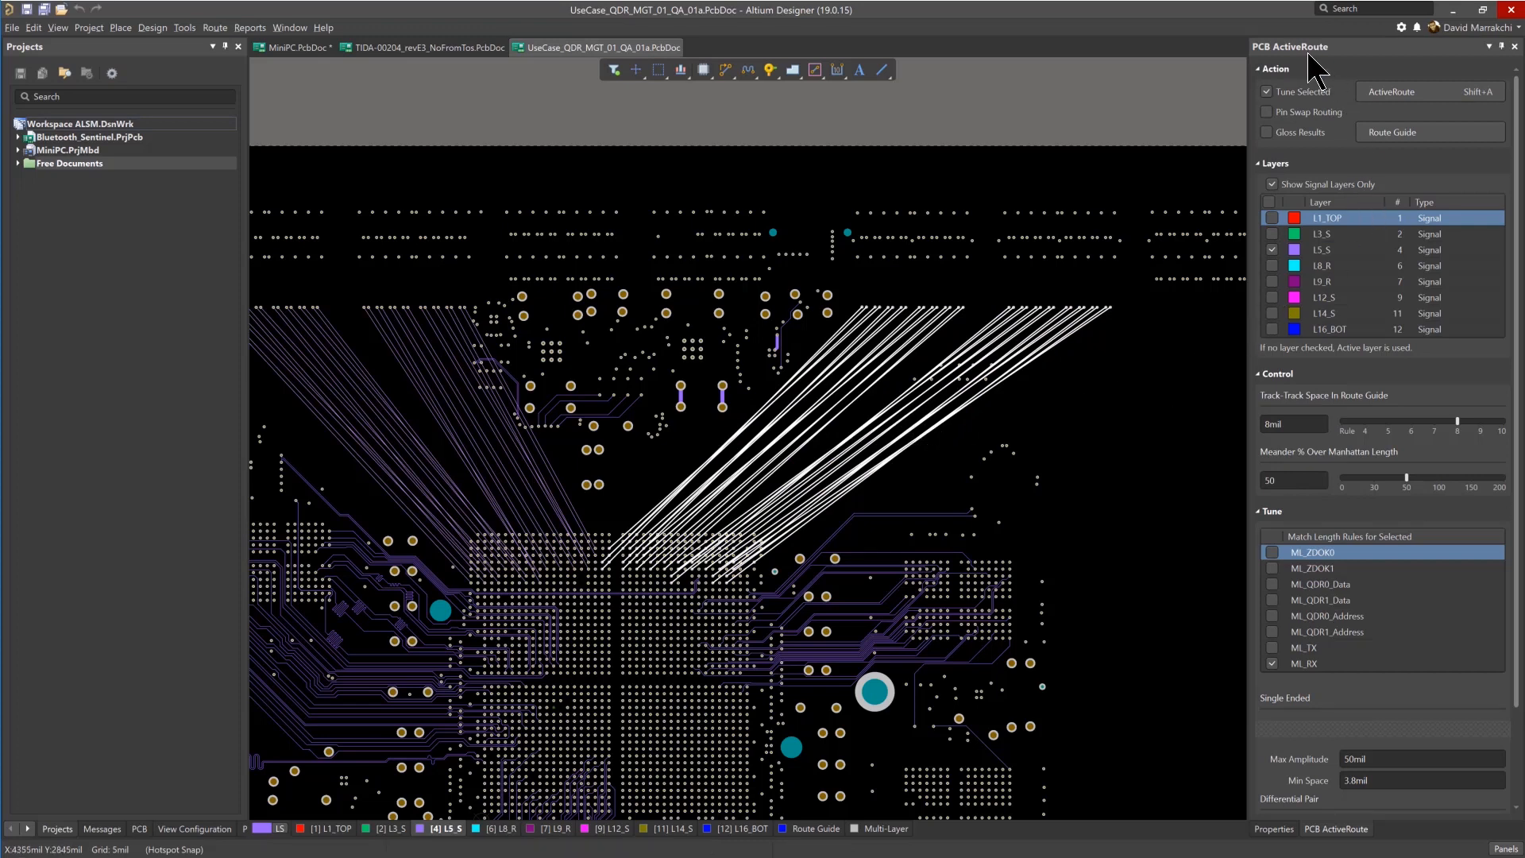
Choose L5_S as the ActiveRoute routing layer for the selected connections.
{"action": "left_click", "coordinate": [1262, 92]}
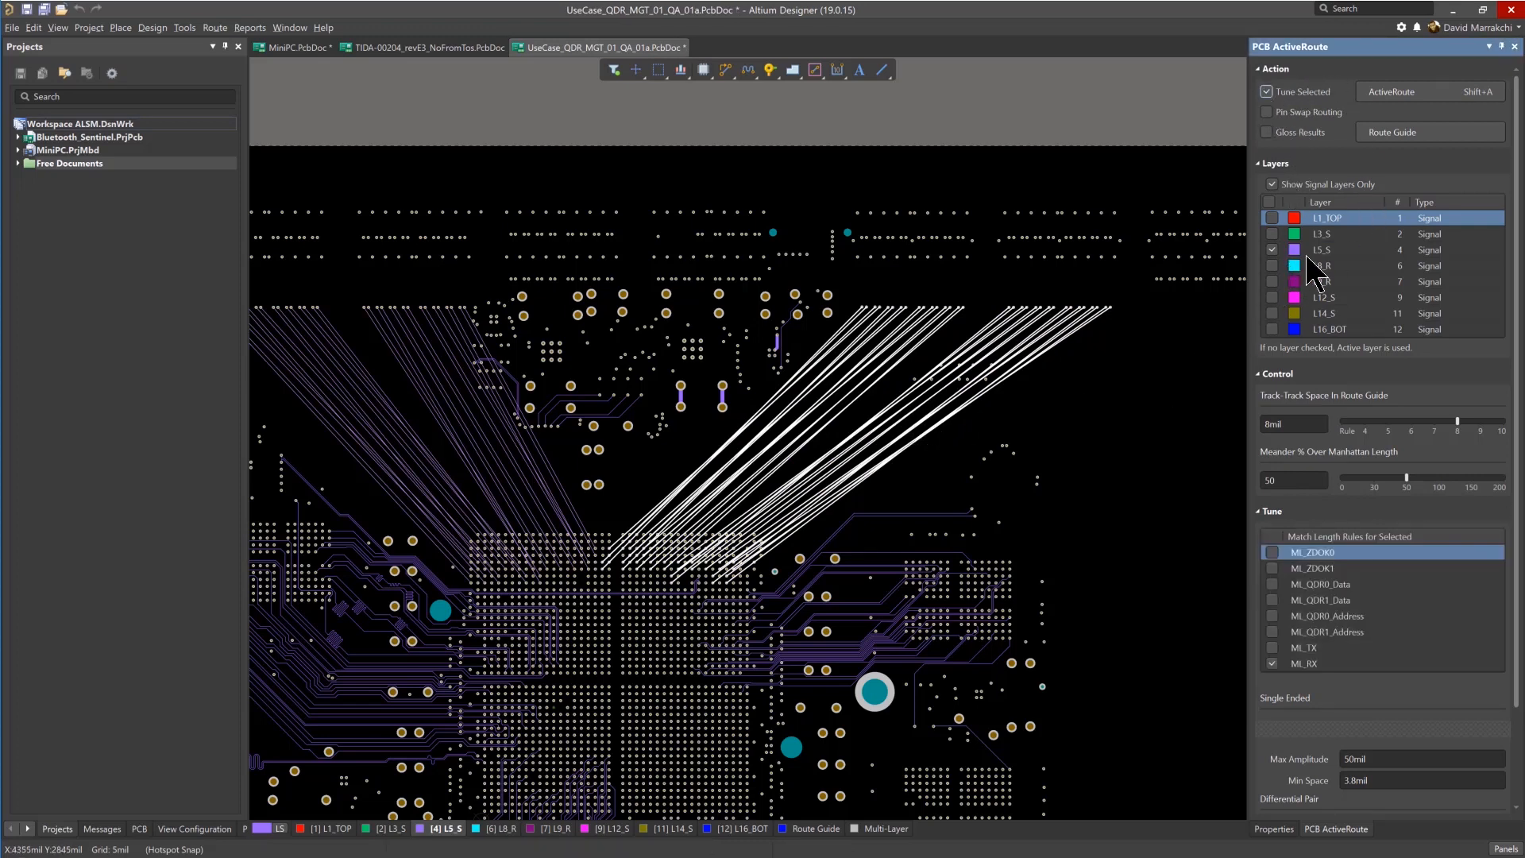
{"action": "left_click", "coordinate": [1272, 218]}
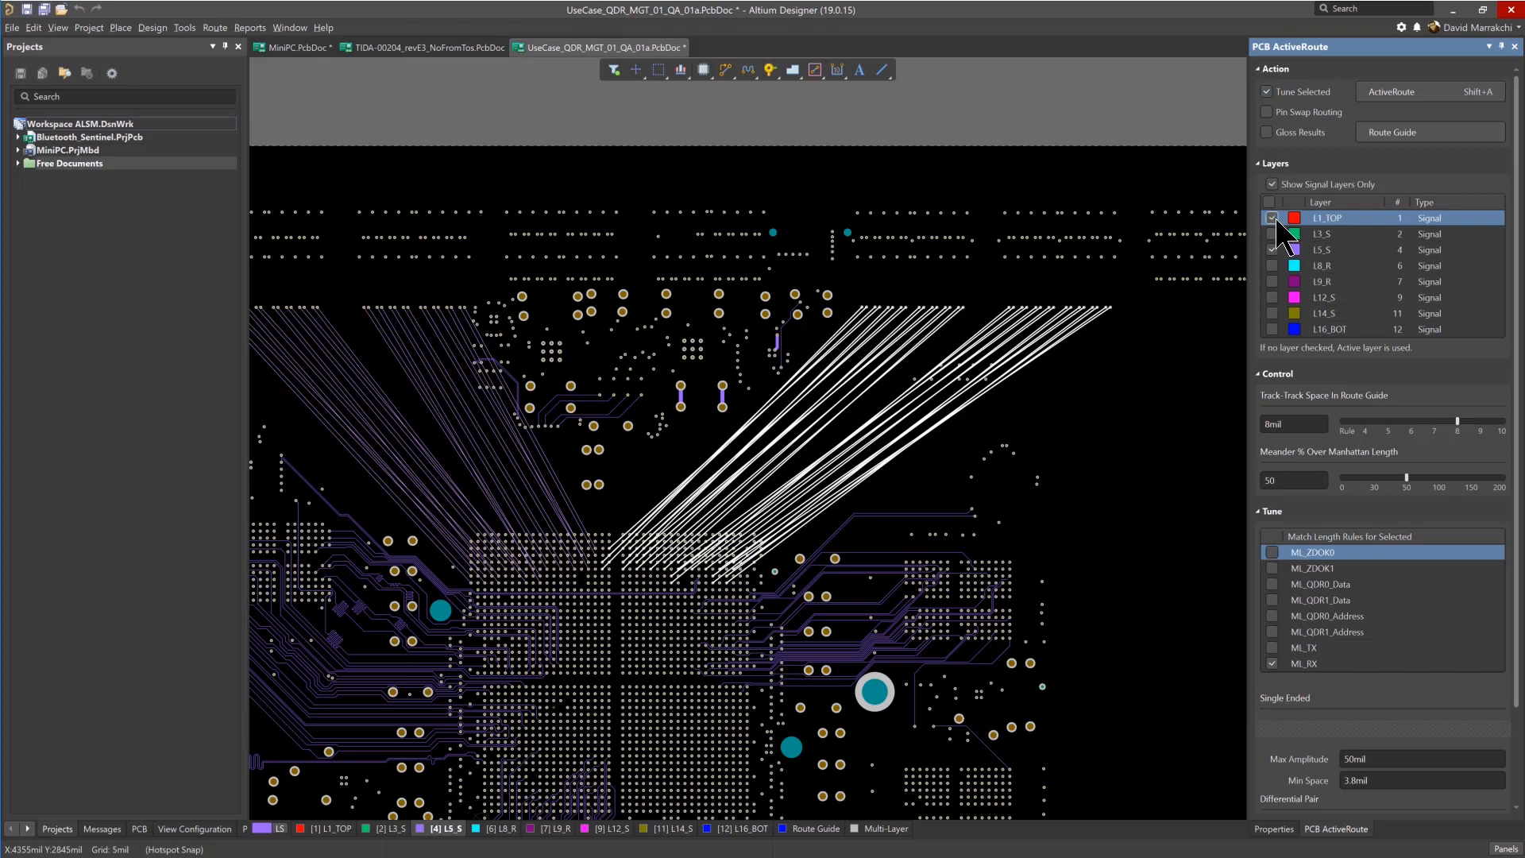
{"action": "left_click", "coordinate": [1272, 218]}
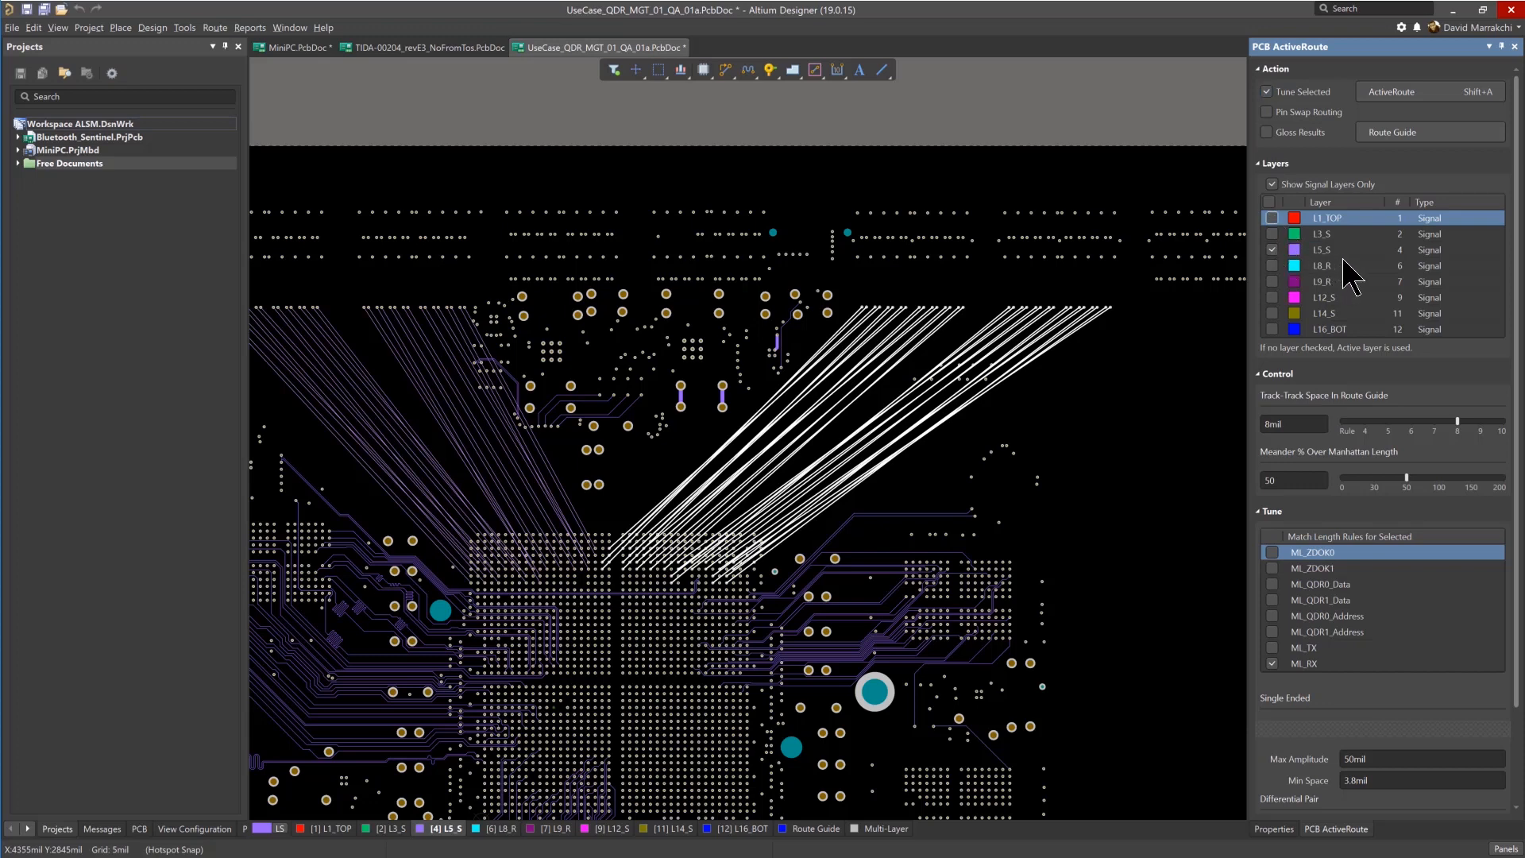
{"action": "left_click", "coordinate": [1338, 250]}
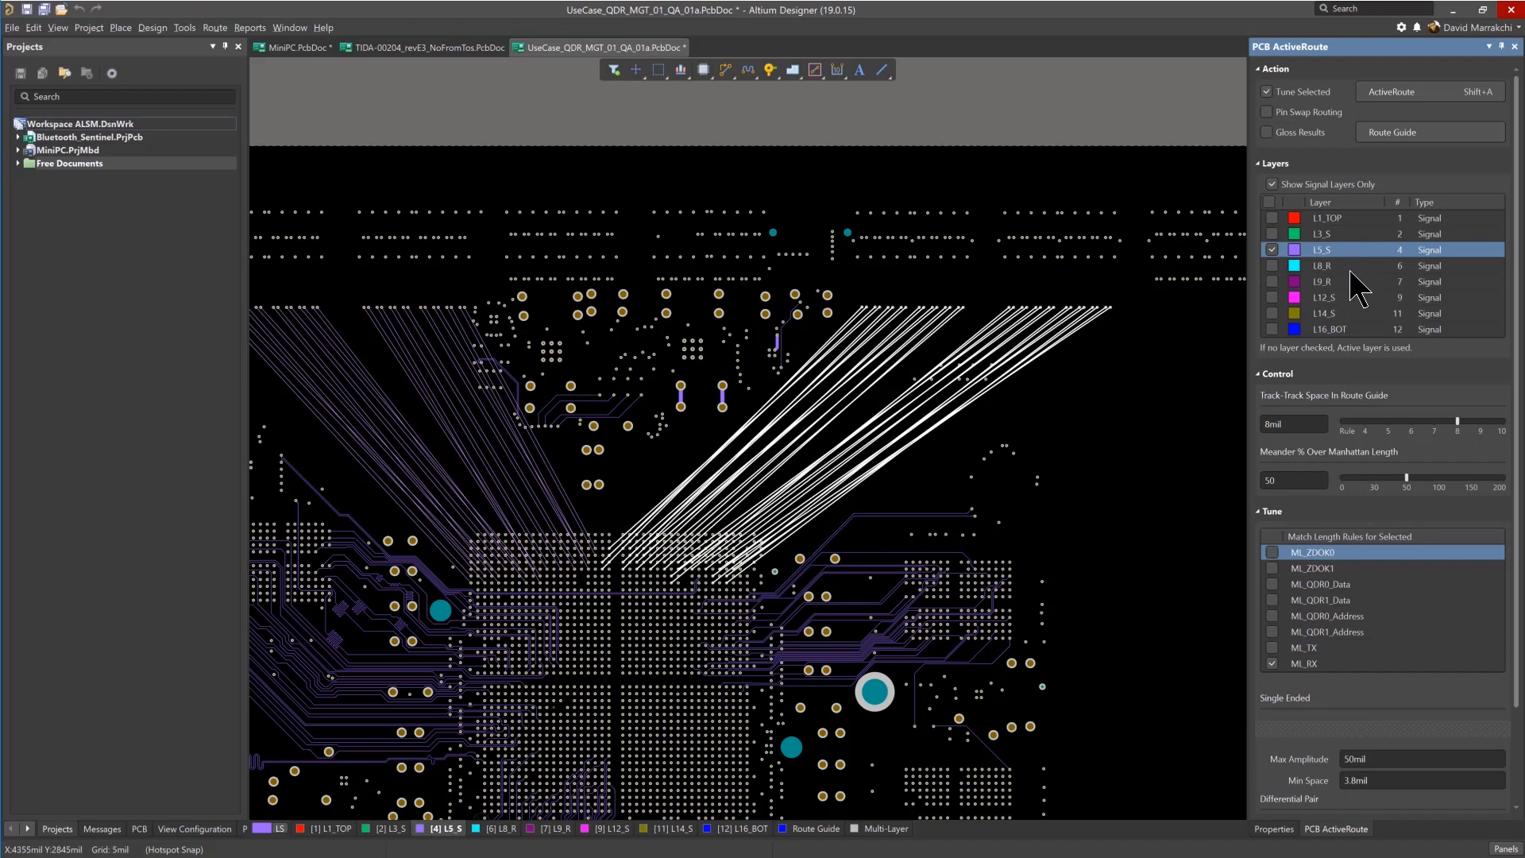
{"action": "mouse_move", "coordinate": [1358, 441]}
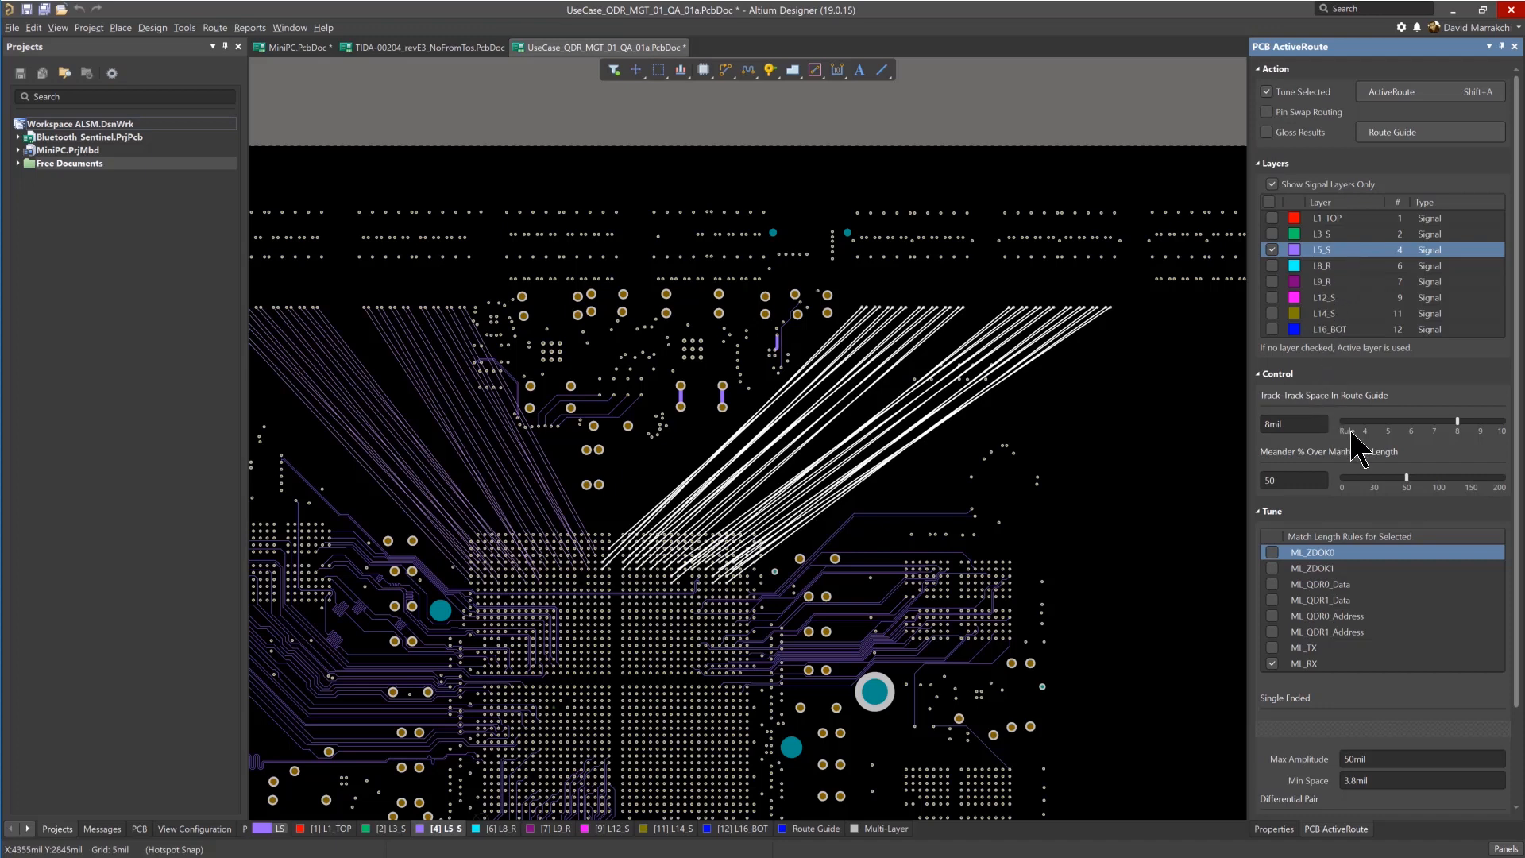
{"action": "mouse_move", "coordinate": [1458, 443]}
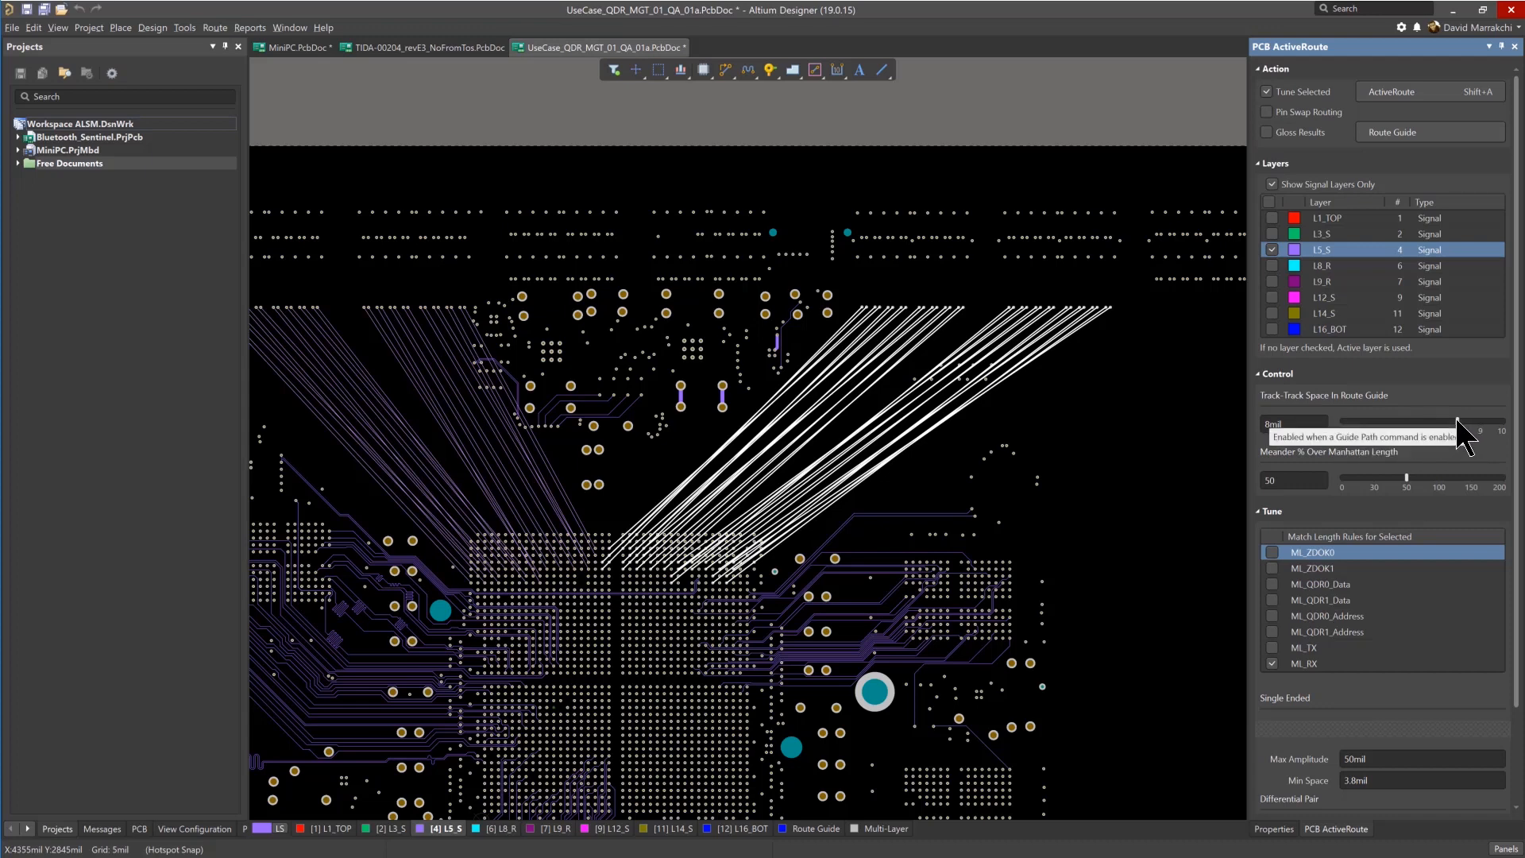
Keep track spacing at 8mil, tune to the MI_RX length rule, and run ActiveRoute.
{"action": "left_click_drag", "start_coordinate": [1469, 423], "coordinate": [1342, 423]}
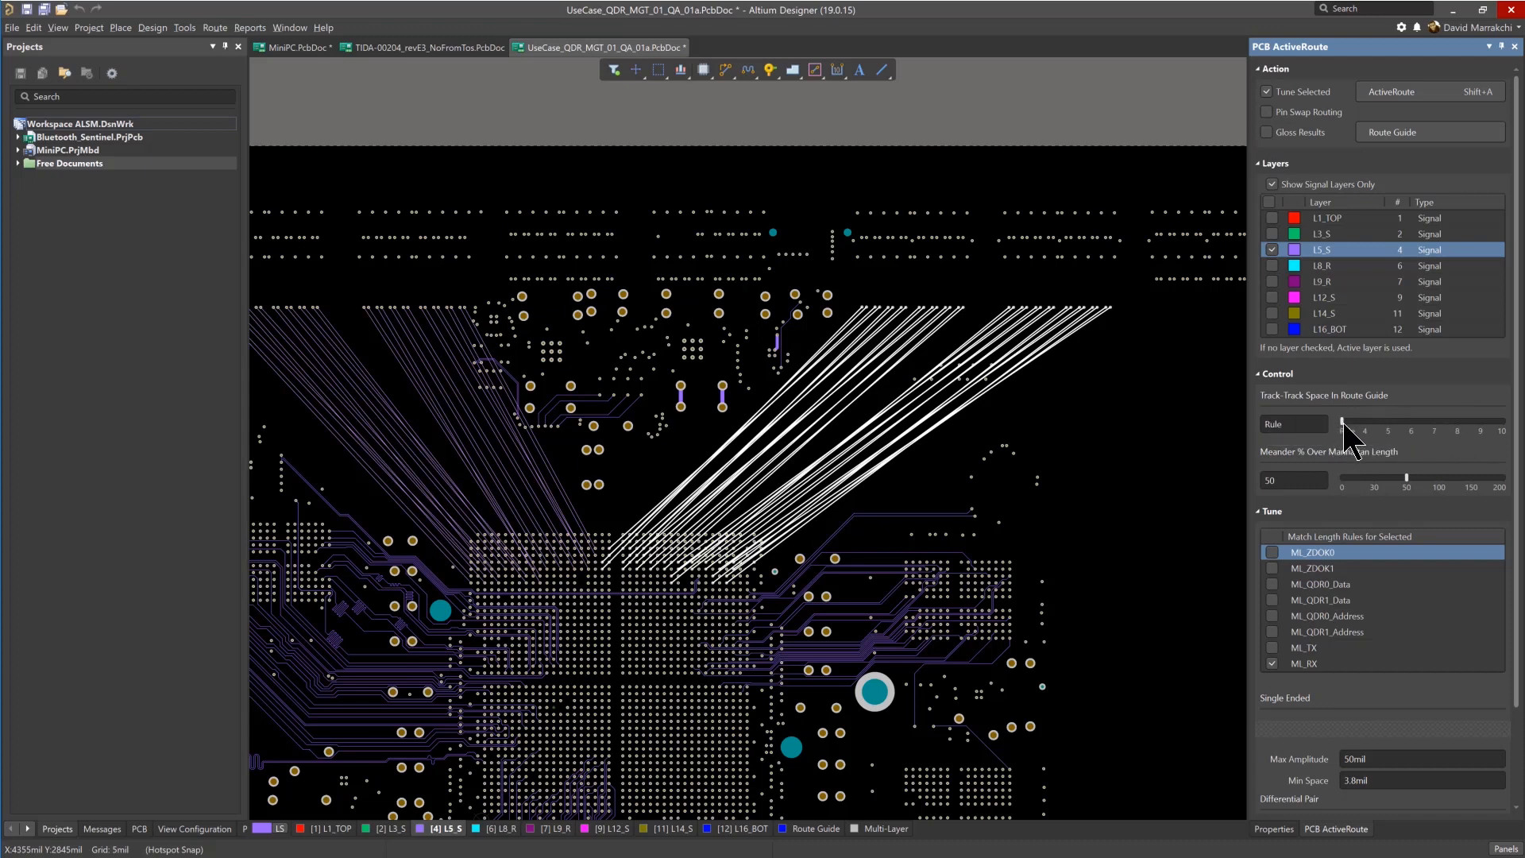
{"action": "left_click_drag", "start_coordinate": [1343, 420], "coordinate": [1456, 420]}
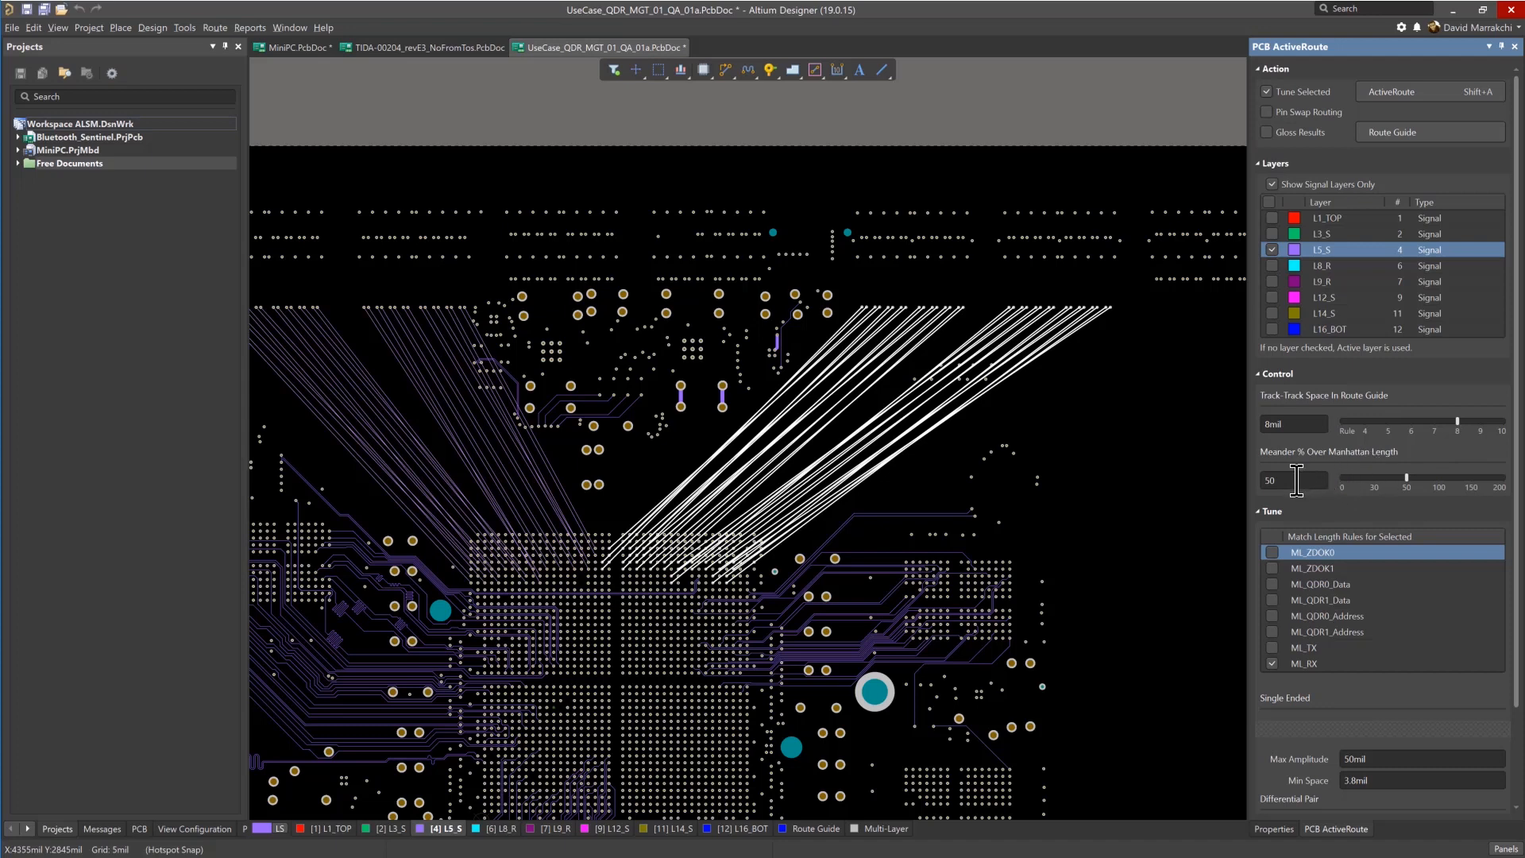
{"action": "mouse_move", "coordinate": [1308, 639]}
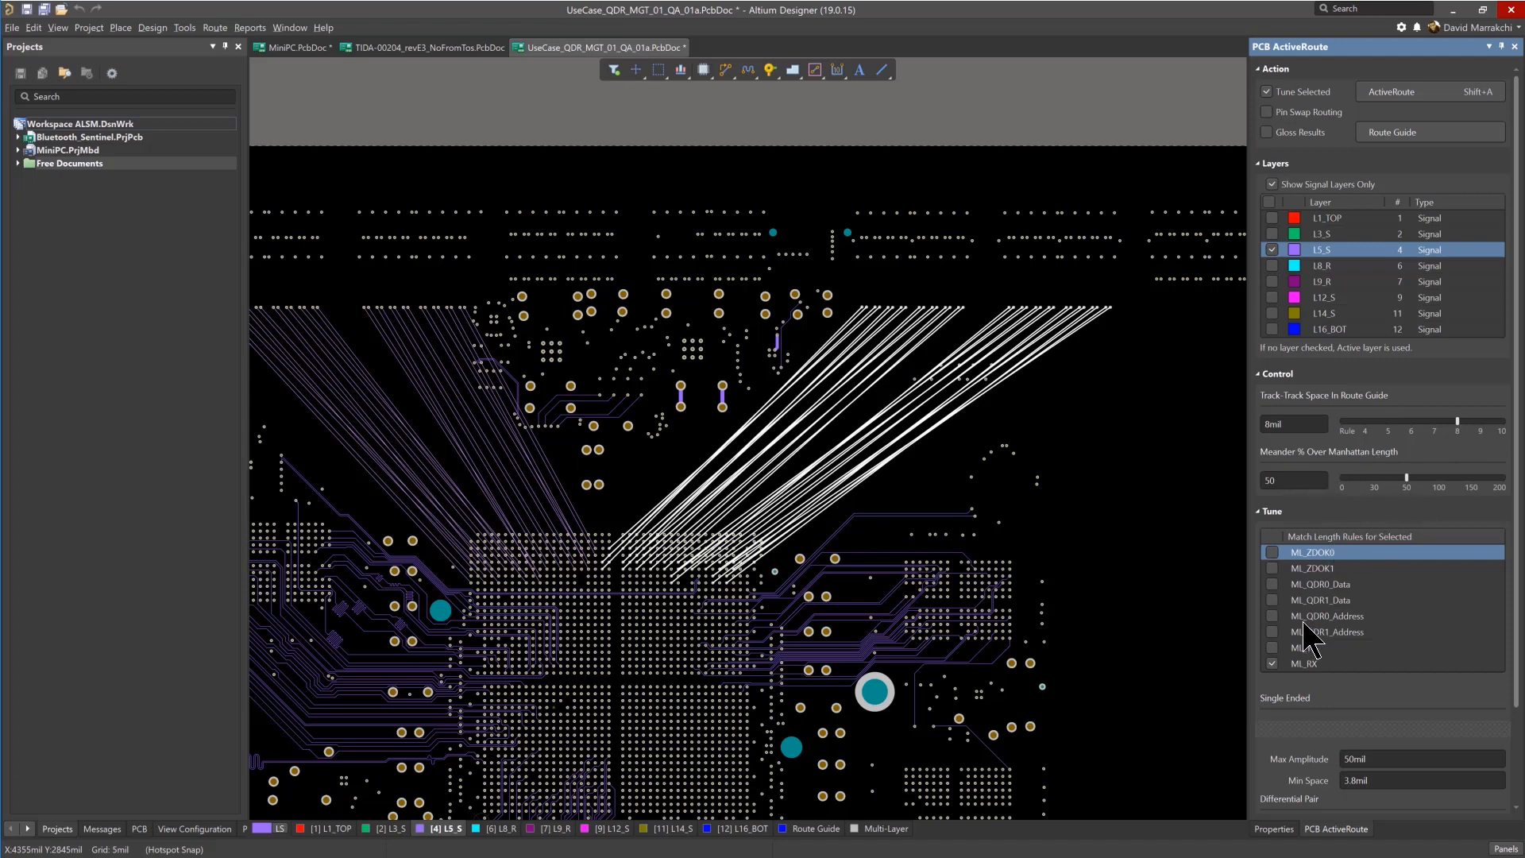
{"action": "left_click", "coordinate": [1272, 664]}
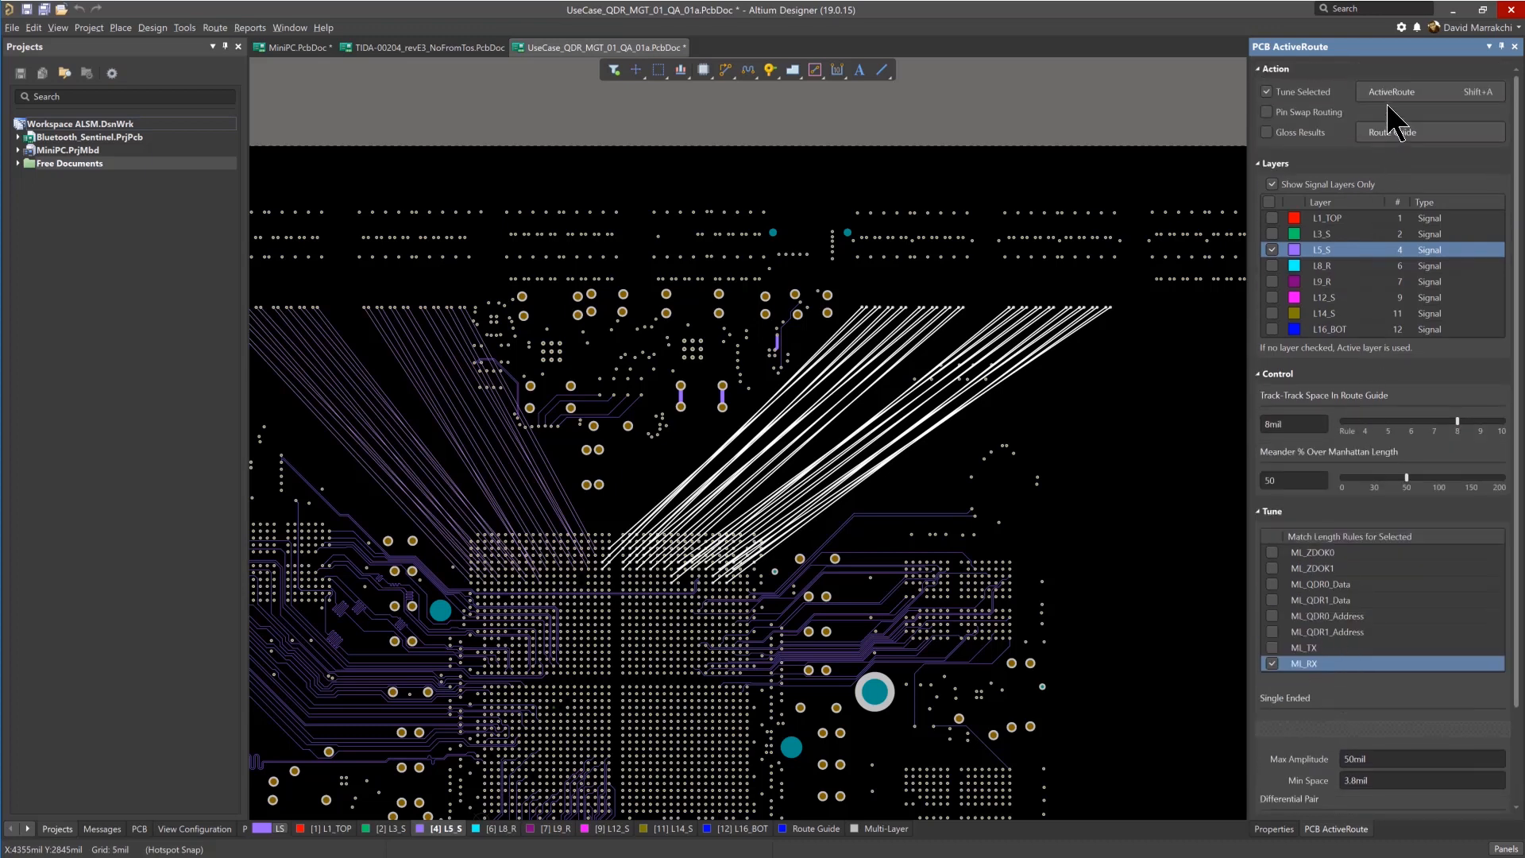
{"action": "left_click", "coordinate": [1393, 92]}
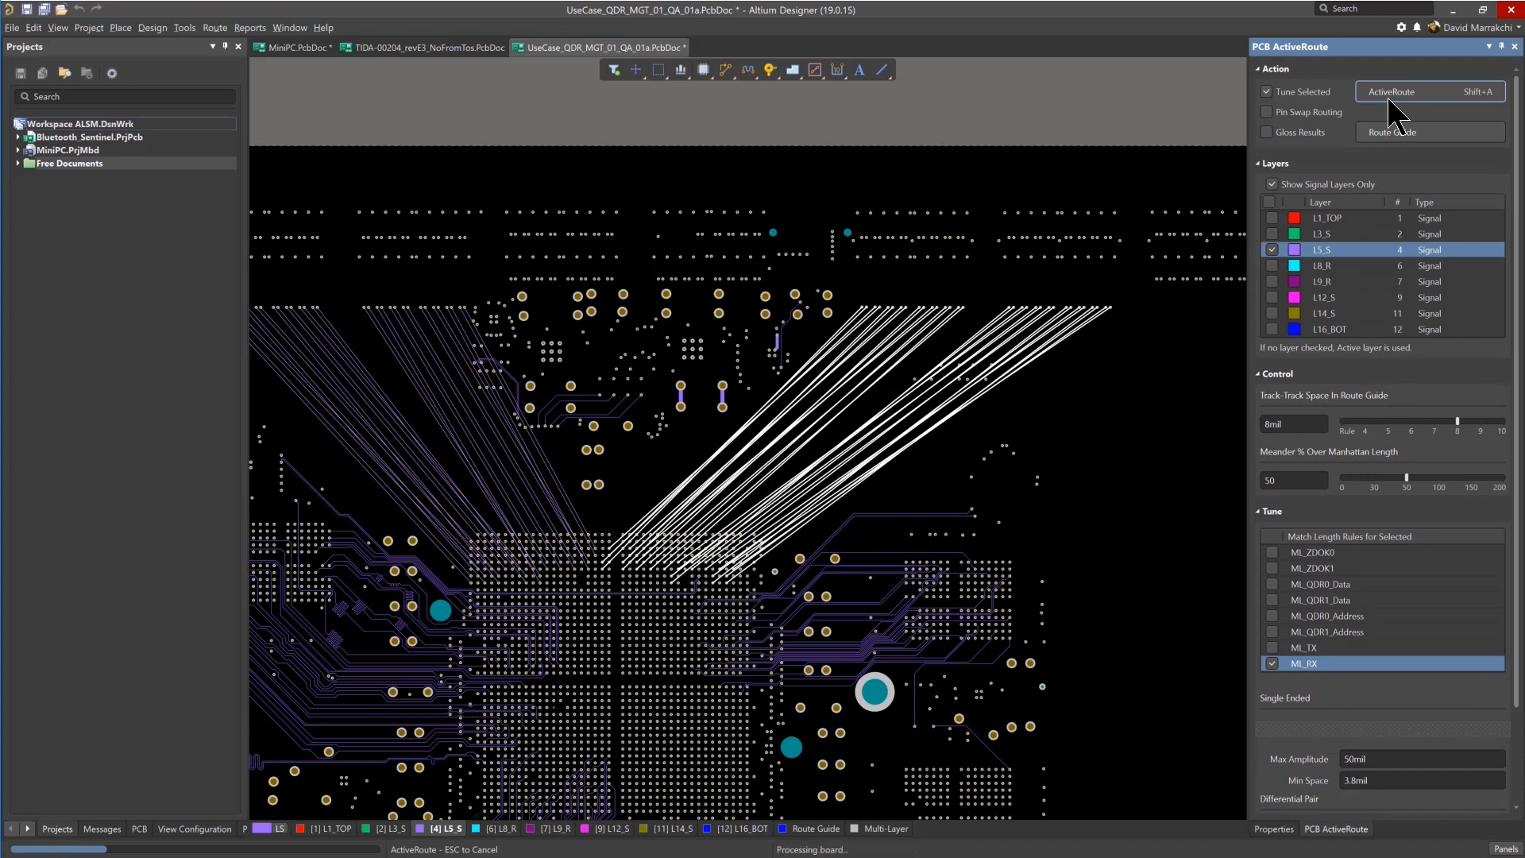